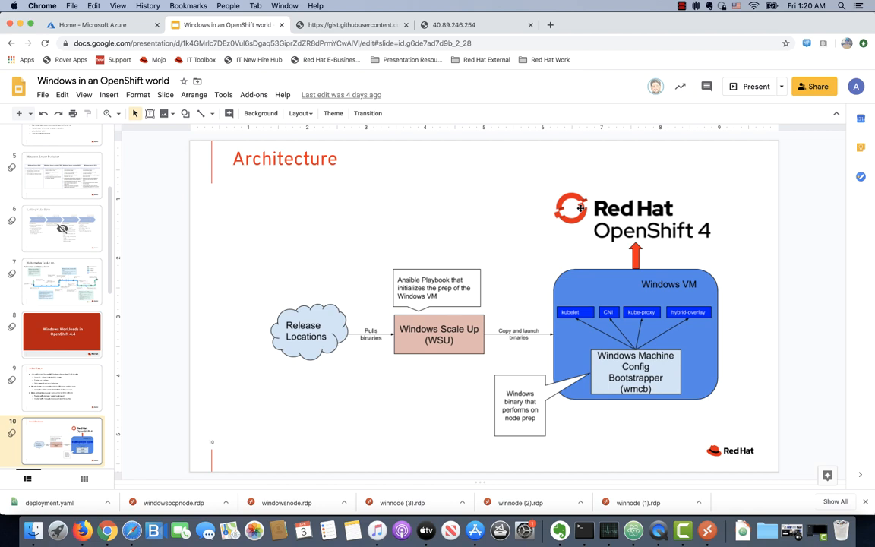
pyautogui.moveTo(465, 383)
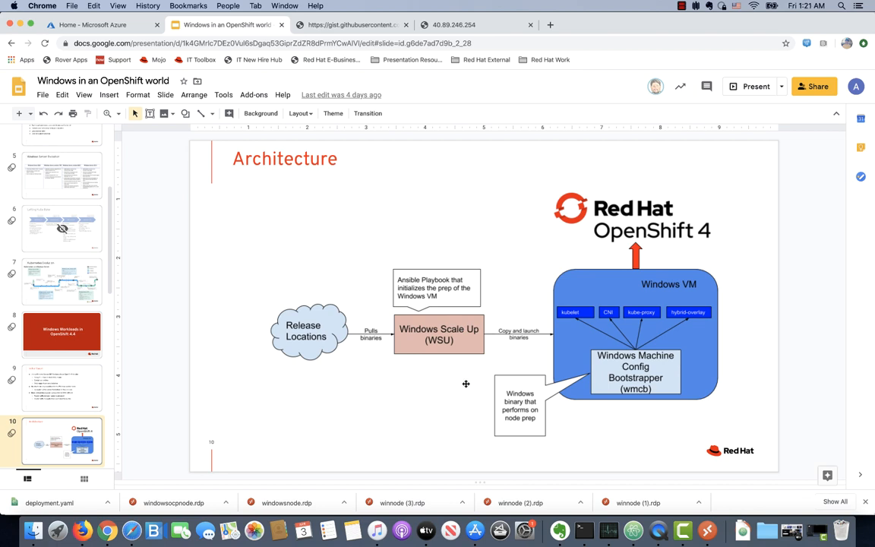
pyautogui.moveTo(407, 310)
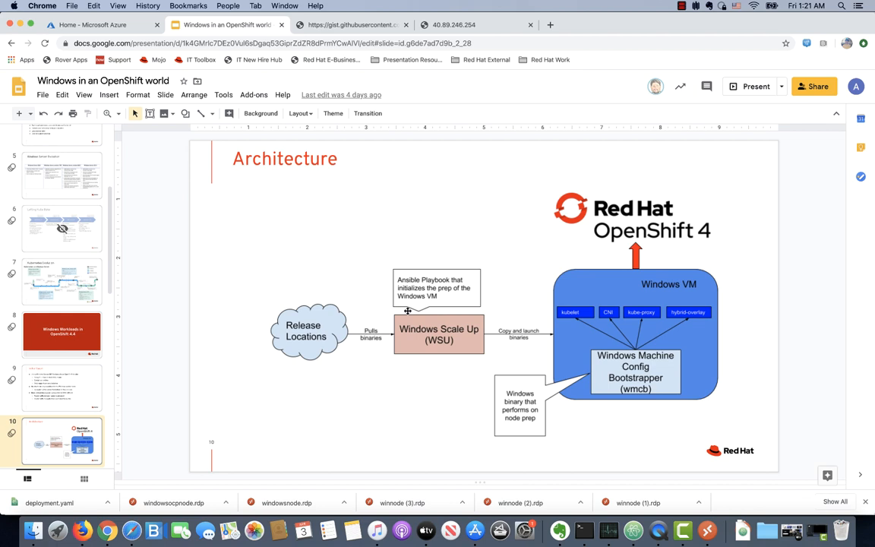
pyautogui.moveTo(534, 374)
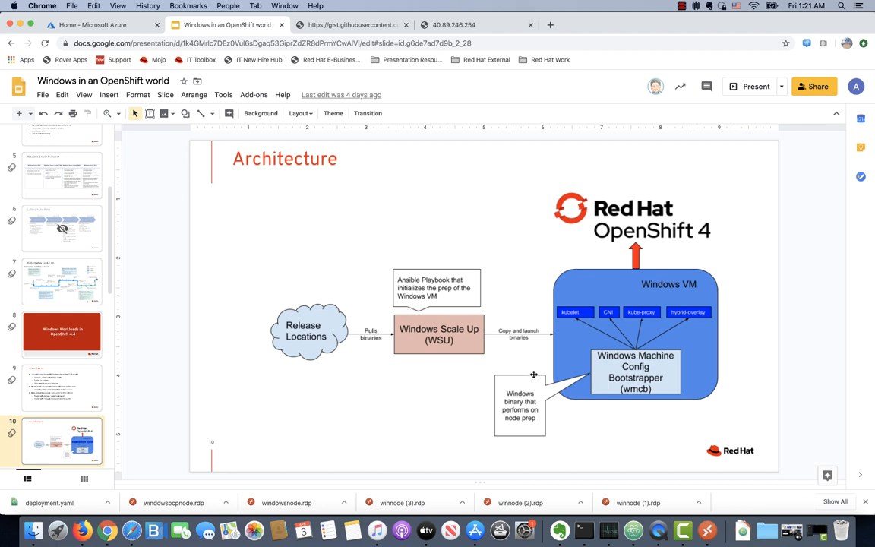
pyautogui.moveTo(568, 356)
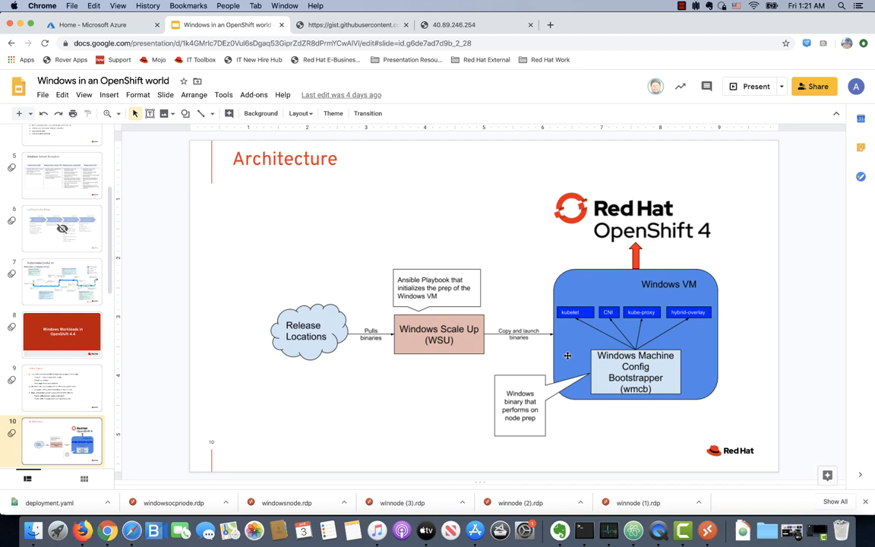
pyautogui.moveTo(637, 389)
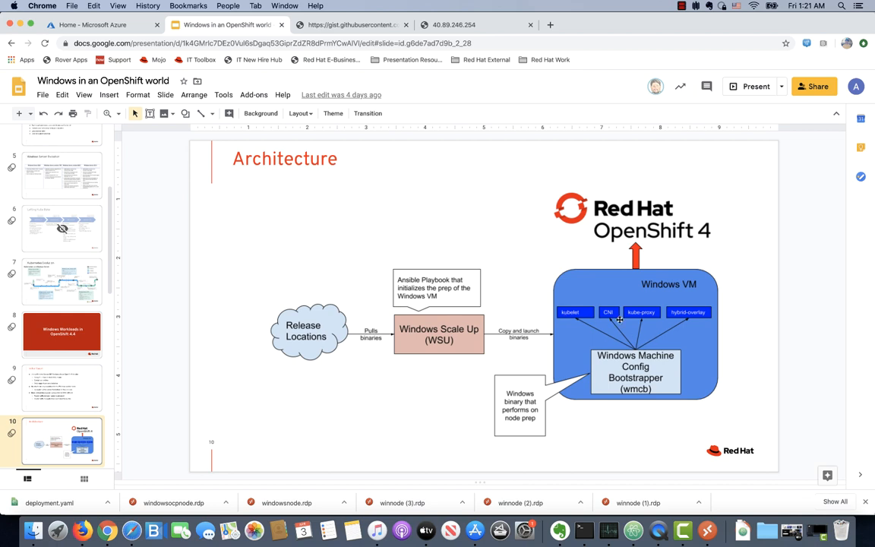
pyautogui.moveTo(644, 328)
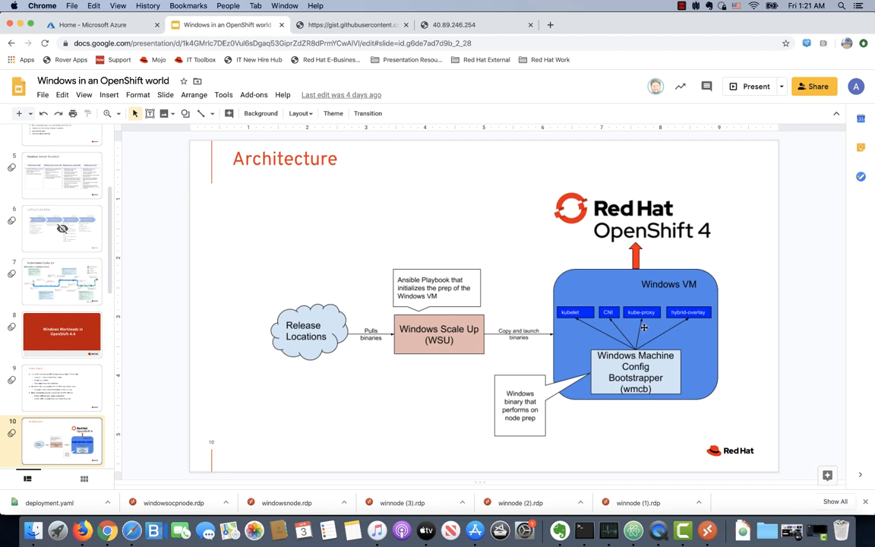
pyautogui.moveTo(670, 353)
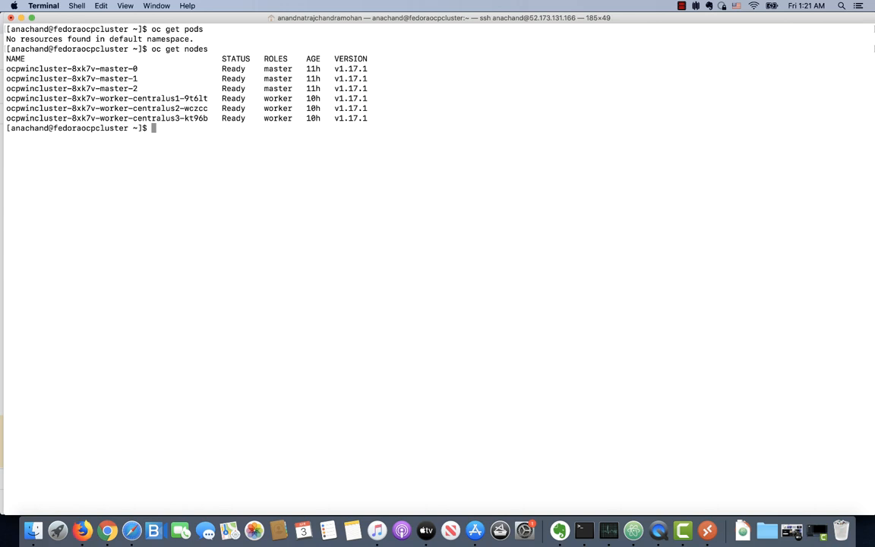
pyautogui.moveTo(118, 110)
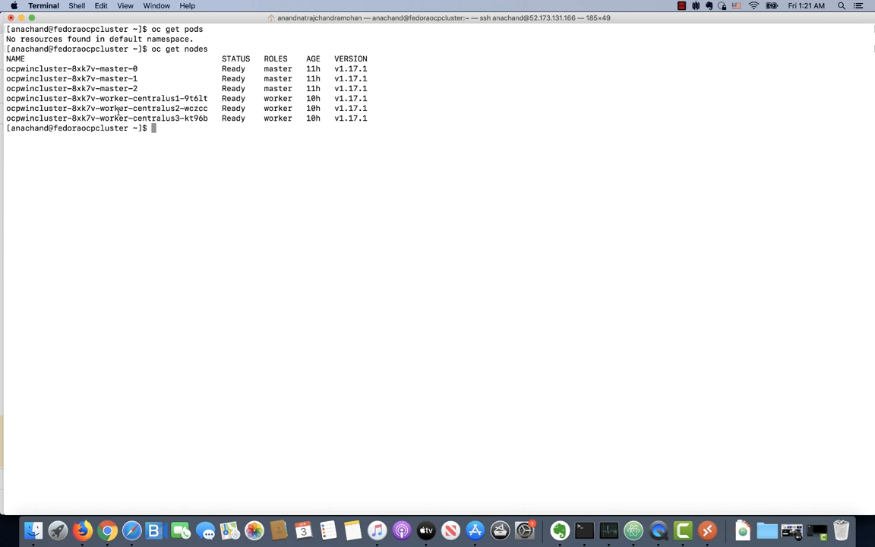
# Run oc get nodes to list the cluster's master and worker nodes
pyautogui.write('oc get nodes -o wide')
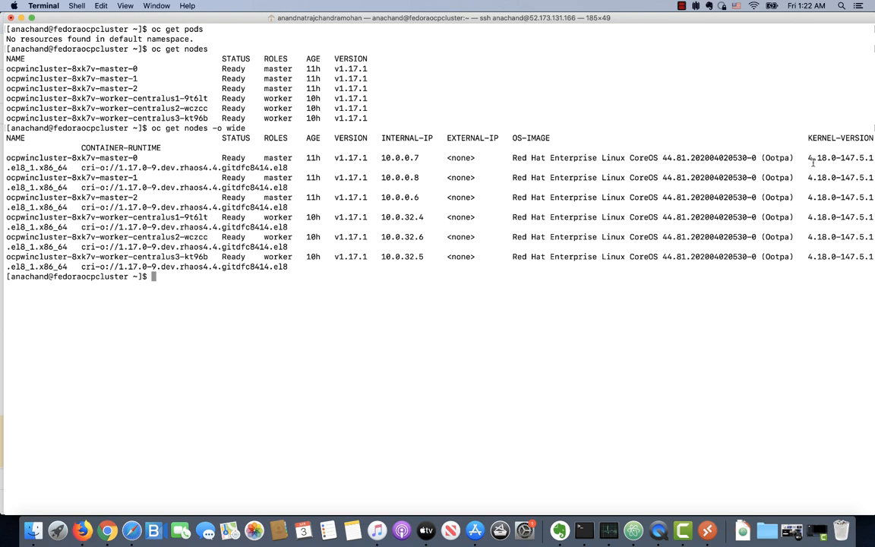
pyautogui.moveTo(809, 164)
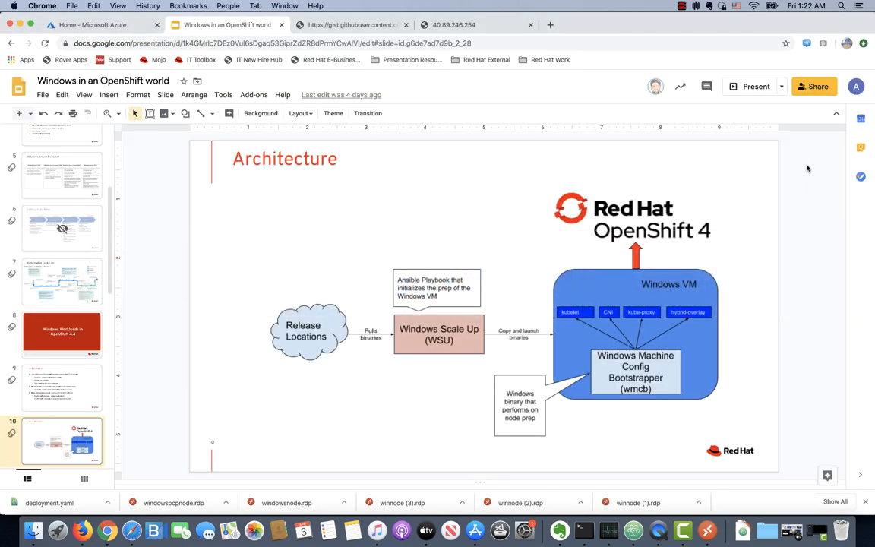
# Search the Marketplace for Windows Server and begin creating a Windows Server 2019 VM
pyautogui.click(91, 24)
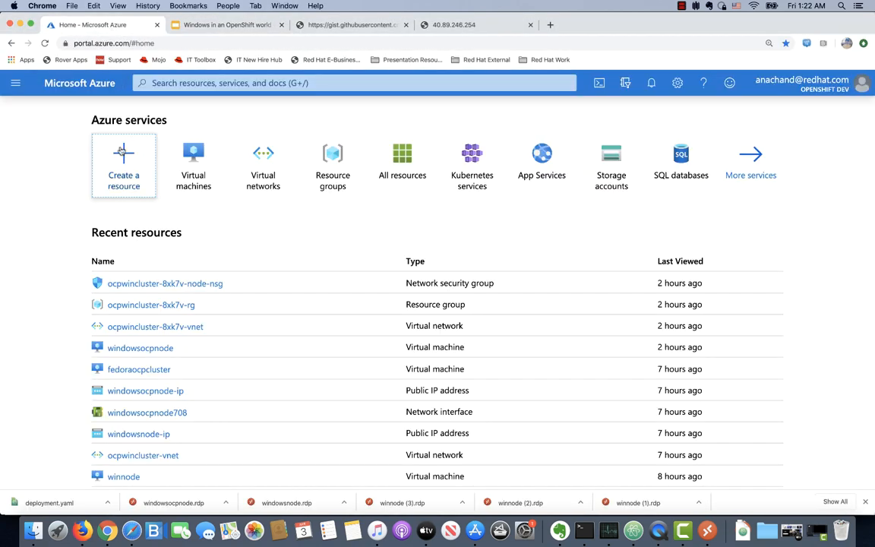
pyautogui.click(123, 164)
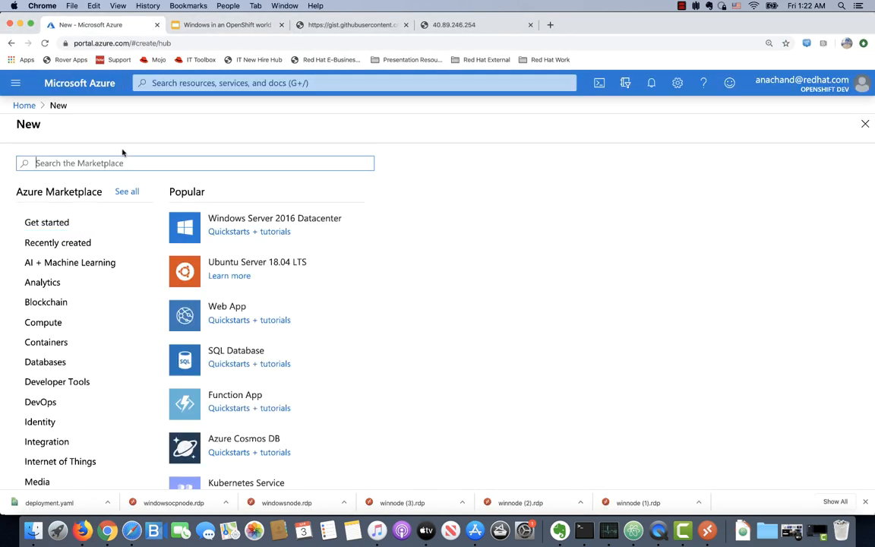
pyautogui.write('widn')
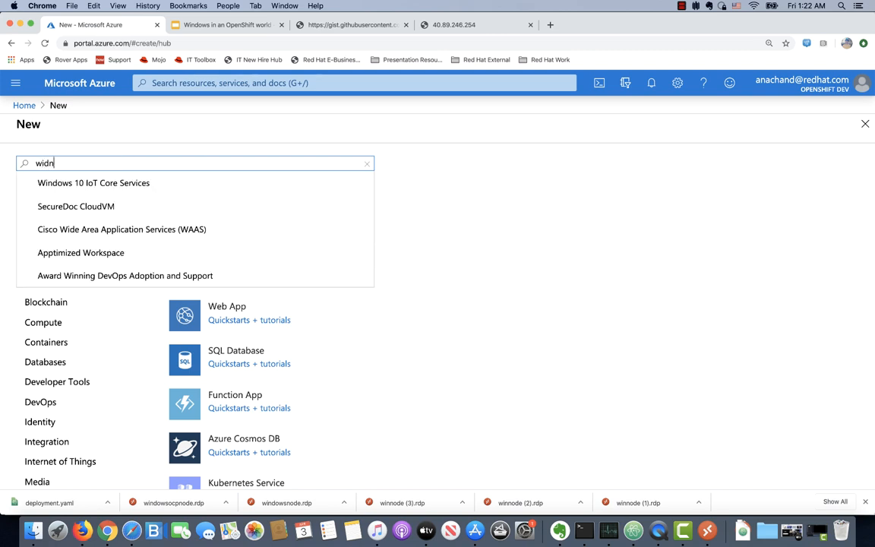
pyautogui.write('windows seever')
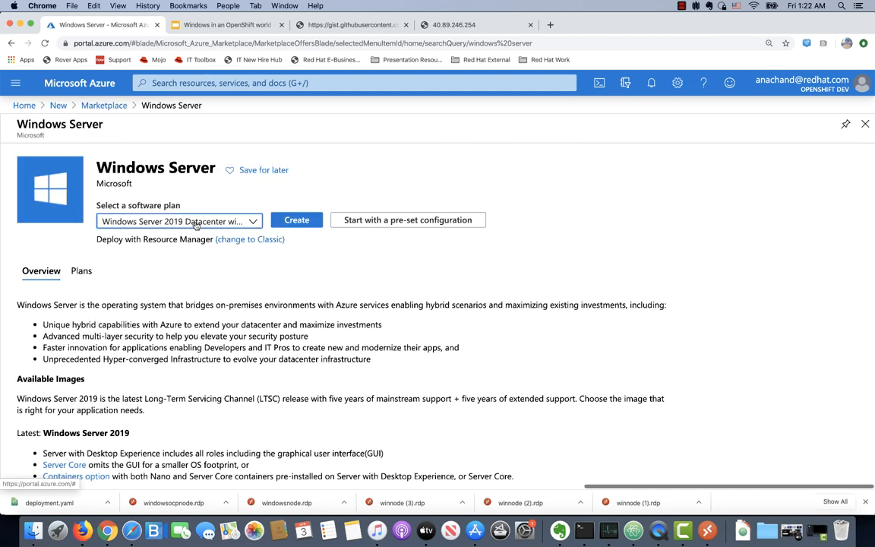
pyautogui.click(179, 222)
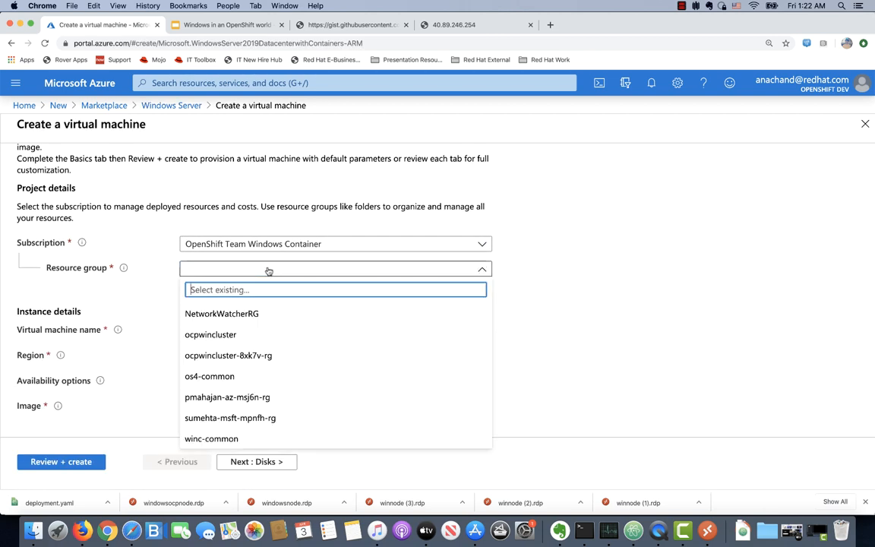
# Use resource group ocpwincluster-8xk7v-rg, name the VM mywindowsvm, set region Central US, and bring up the size list
pyautogui.click(228, 355)
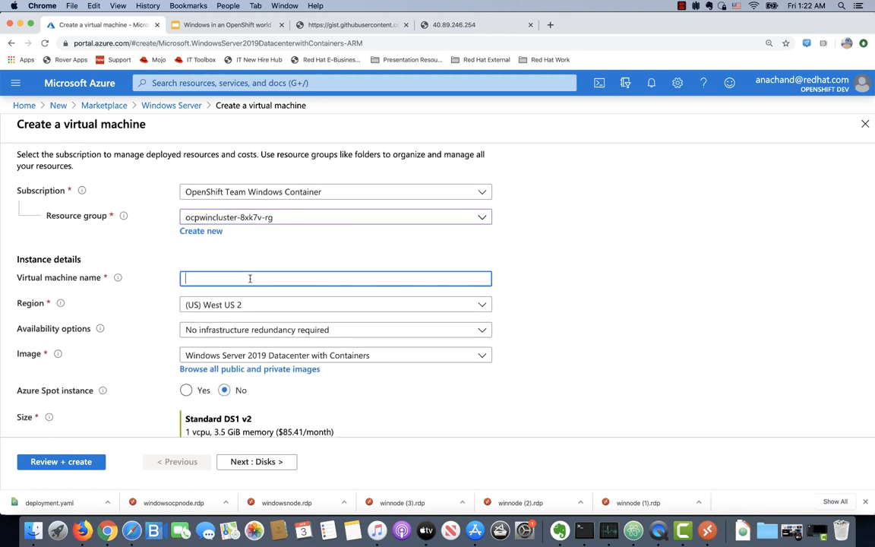
pyautogui.write('myn')
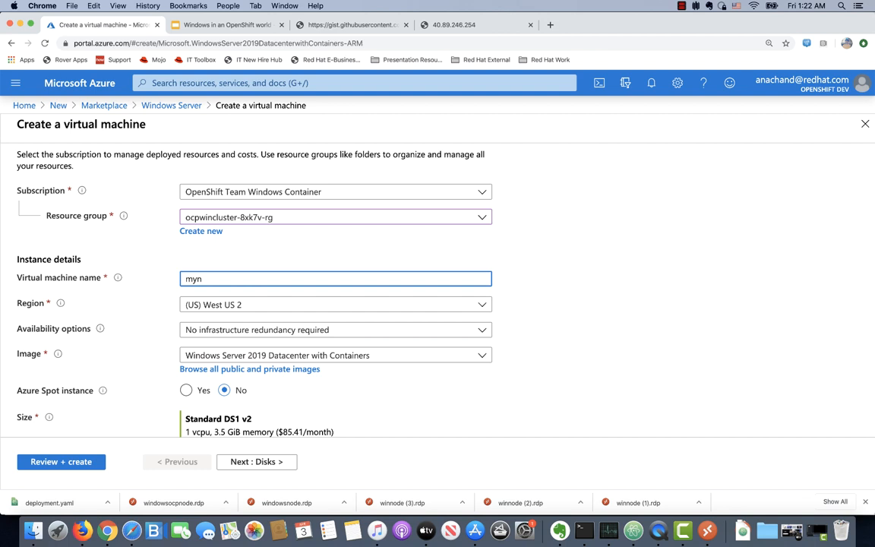
pyautogui.write('windowsvm')
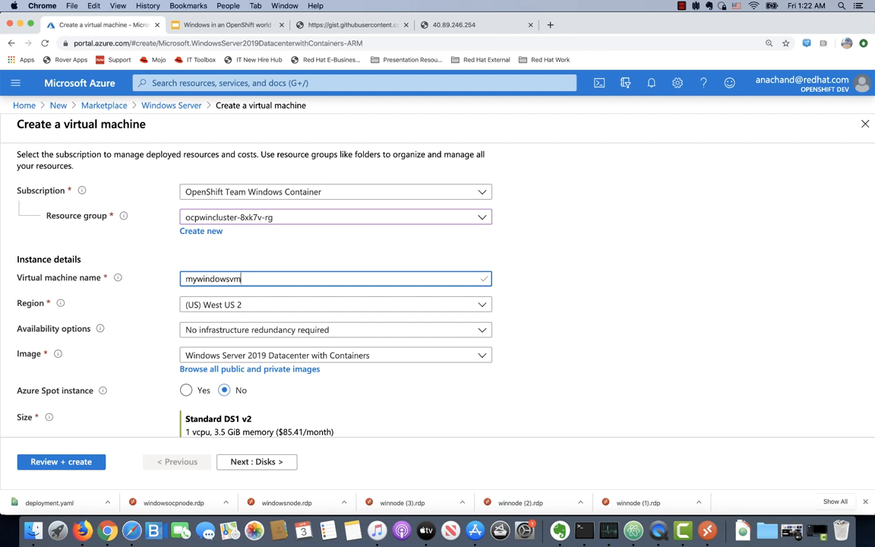
pyautogui.click(335, 304)
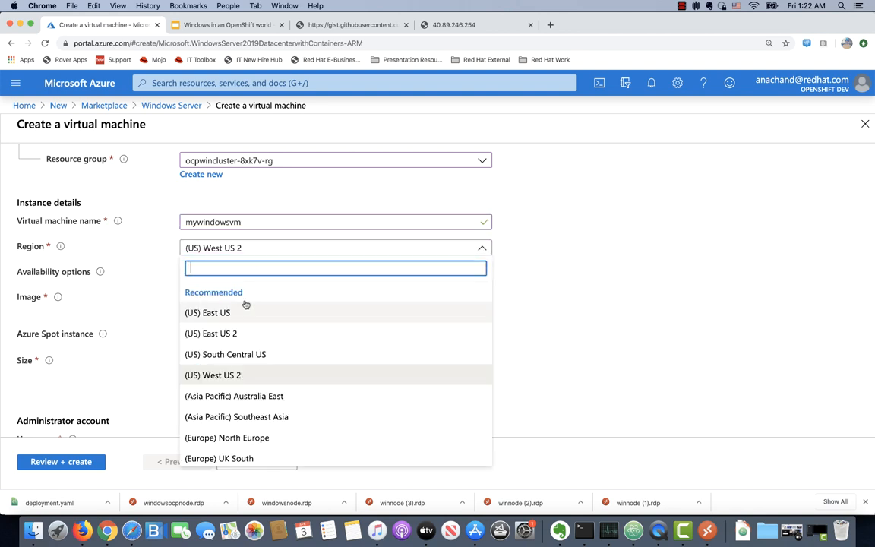
pyautogui.scroll(-3)
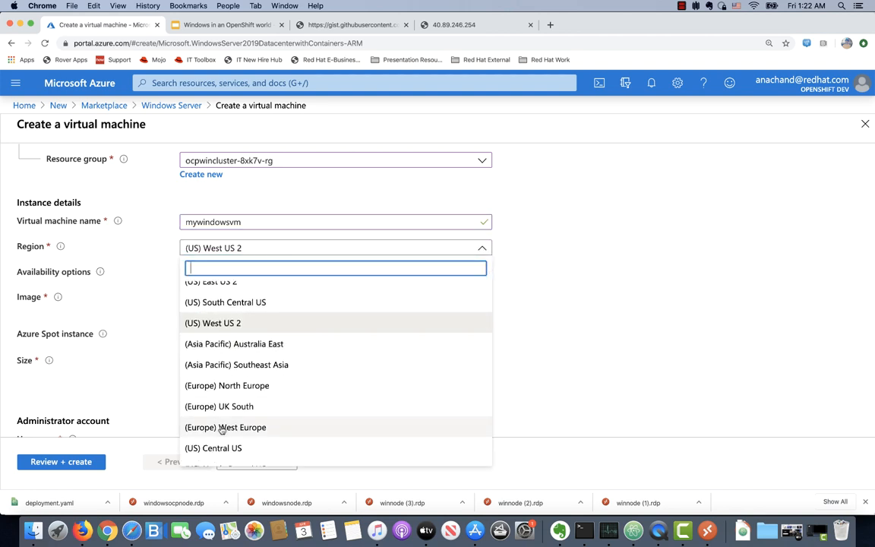
pyautogui.click(213, 447)
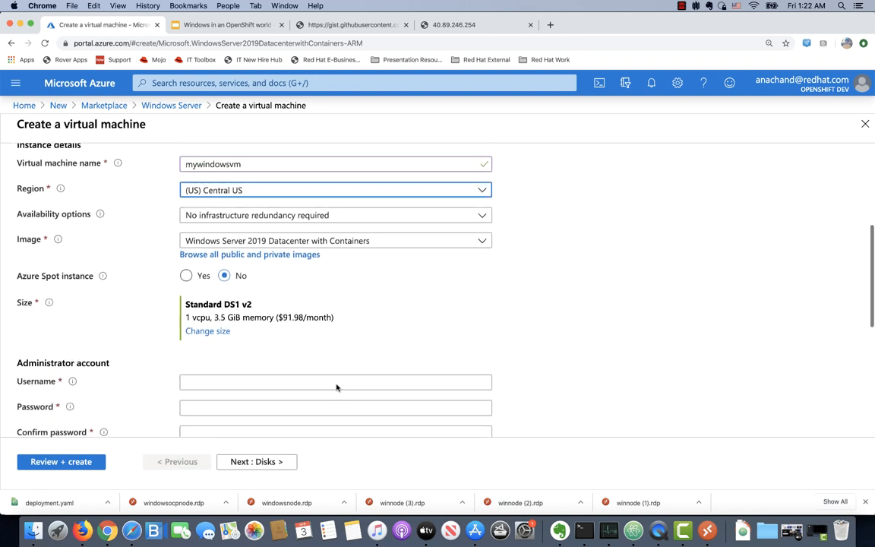
pyautogui.scroll(-3)
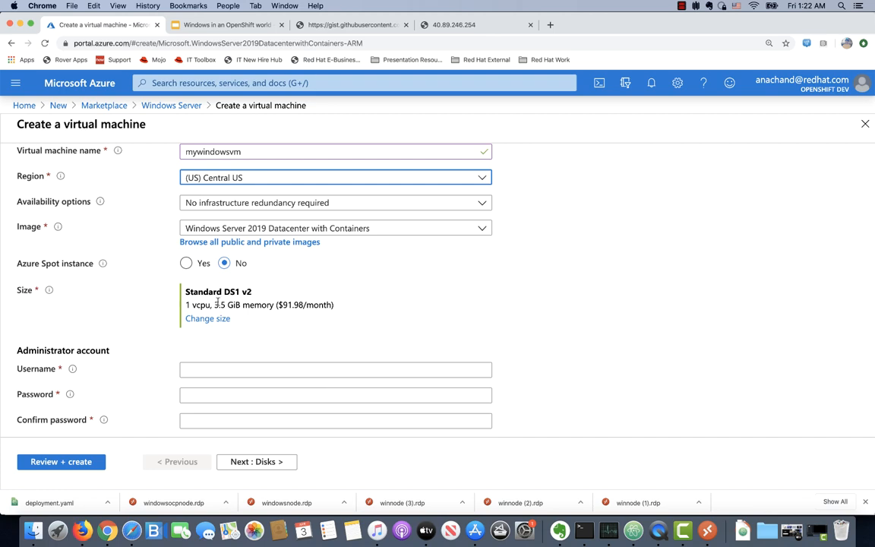
pyautogui.click(207, 320)
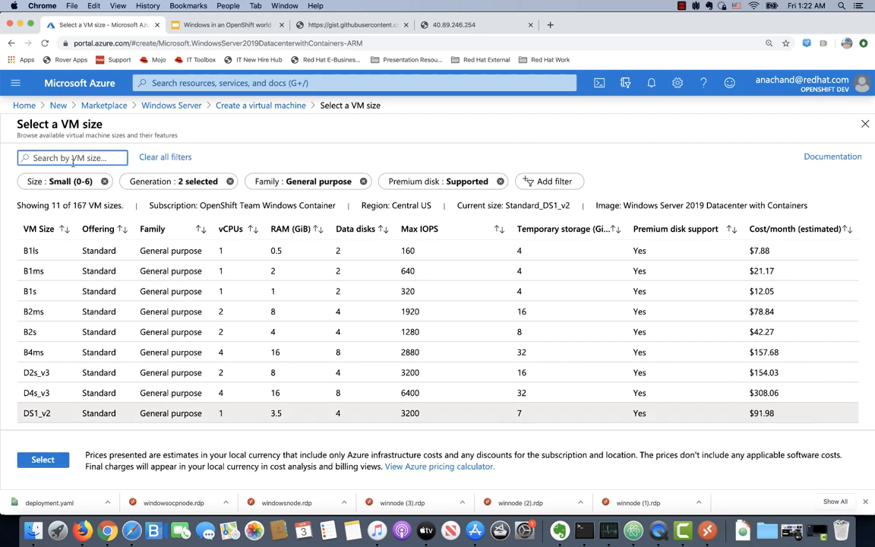
# Choose size D2s_v3, set the admin password, block all public inbound ports, and continue to Disks
pyautogui.write('d')
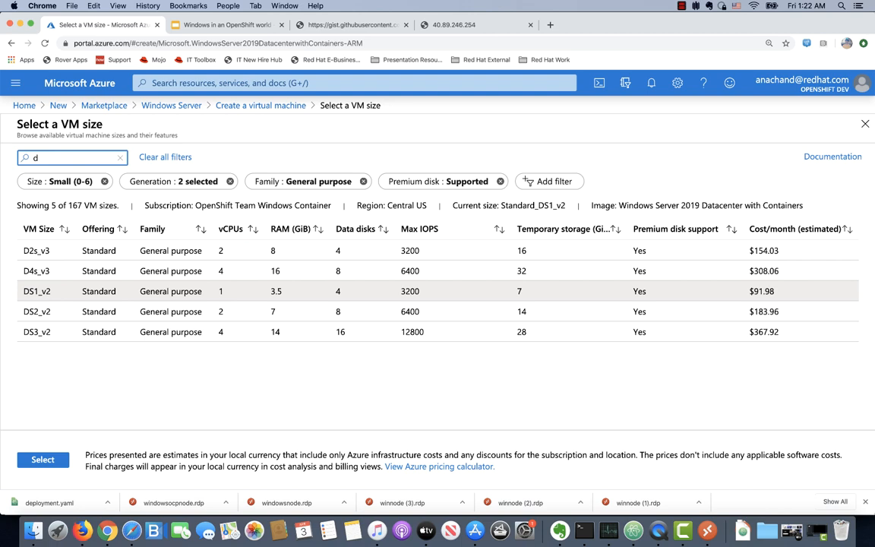
pyautogui.write('2s')
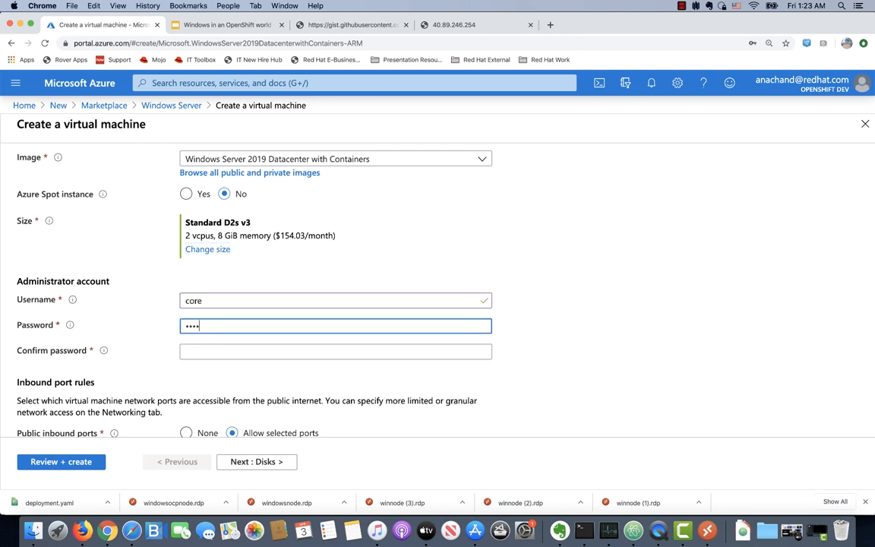
pyautogui.write('password')
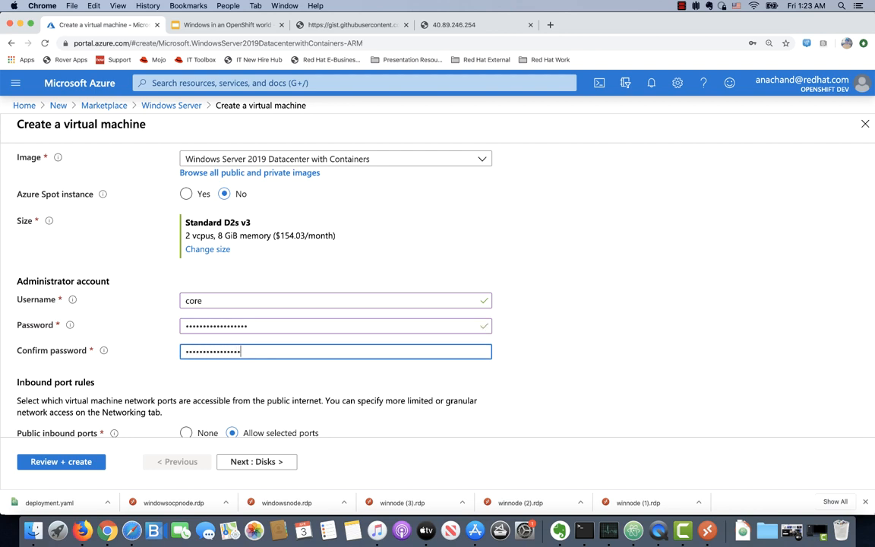
pyautogui.scroll(-3)
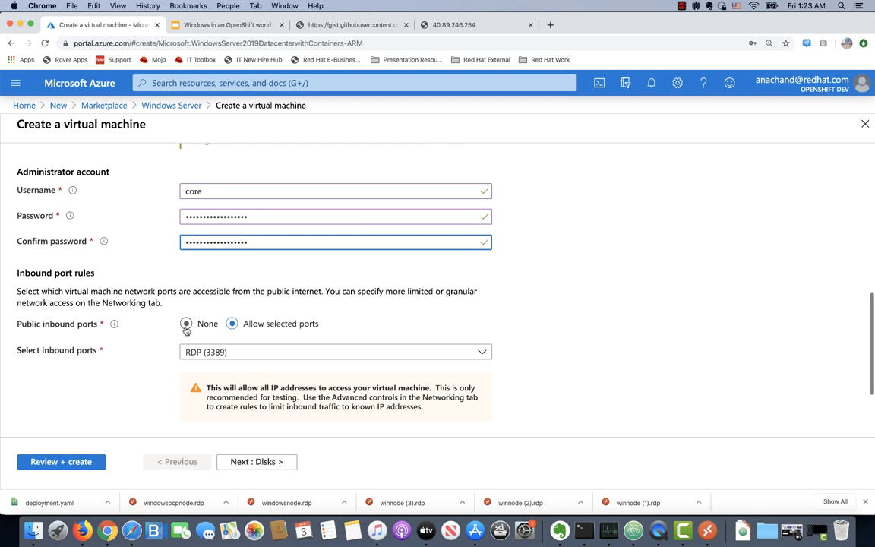
pyautogui.click(185, 322)
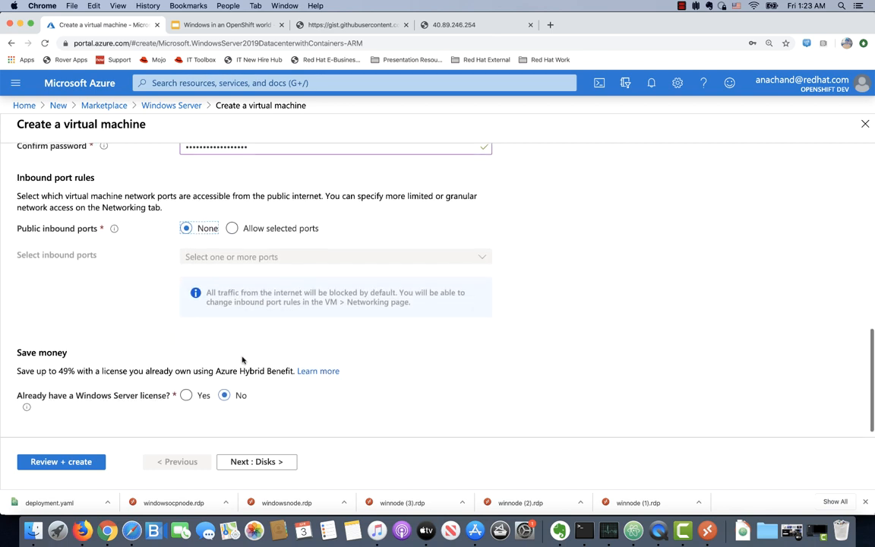
pyautogui.click(255, 462)
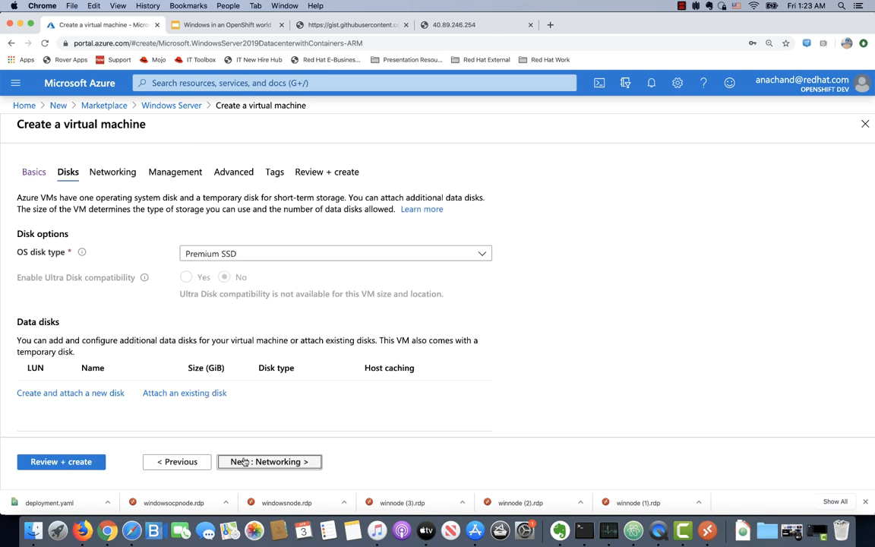
# Continue to Networking, keep the cluster vnet and select the cluster's worker subnet
pyautogui.click(269, 462)
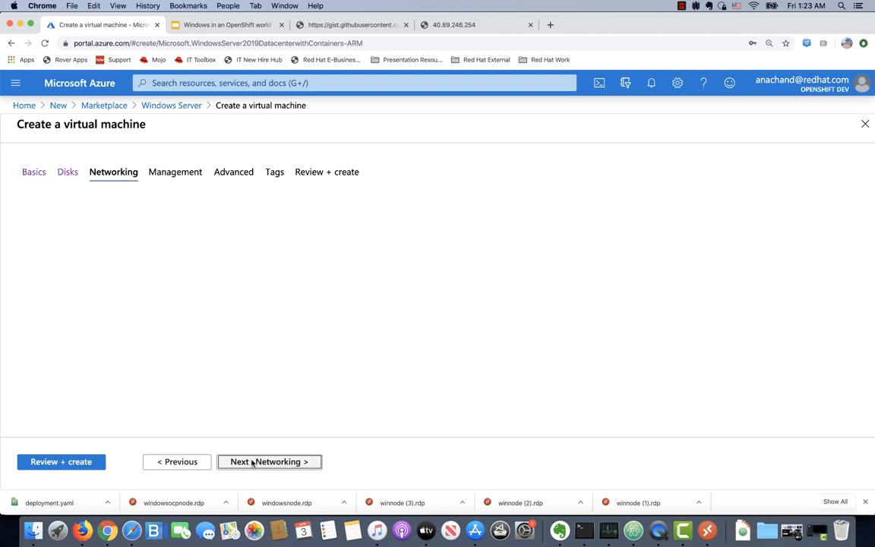
pyautogui.click(269, 462)
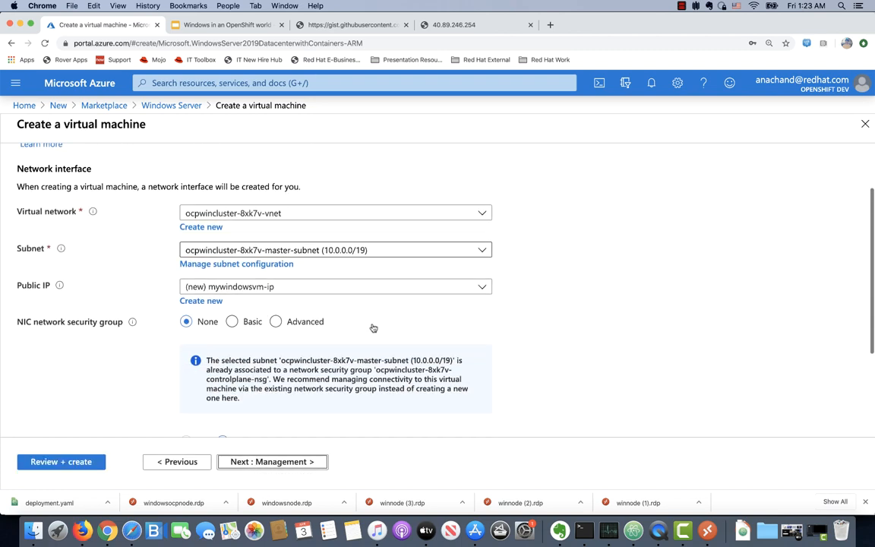
pyautogui.click(334, 213)
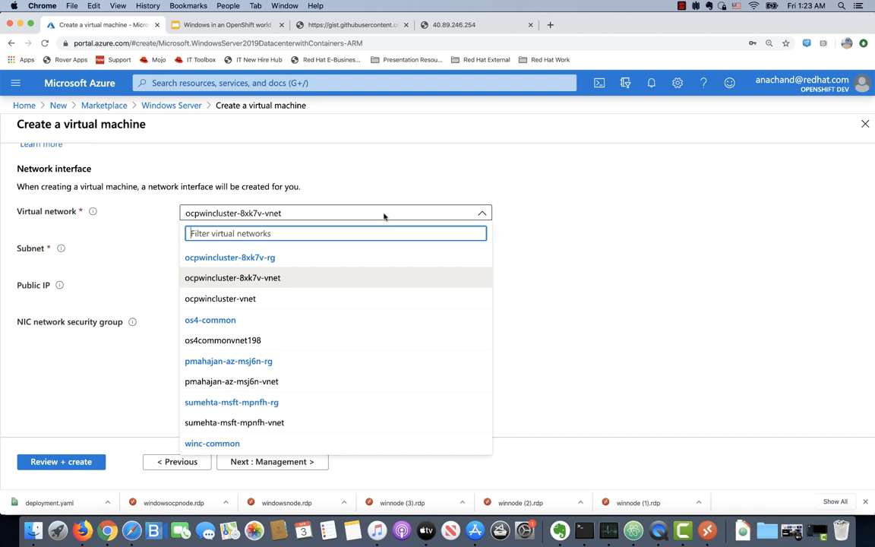
pyautogui.click(231, 276)
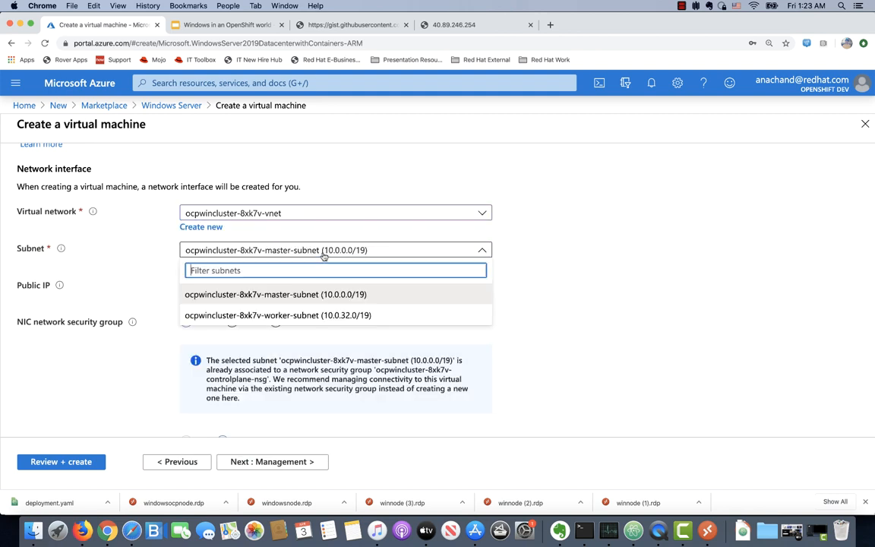
pyautogui.click(280, 315)
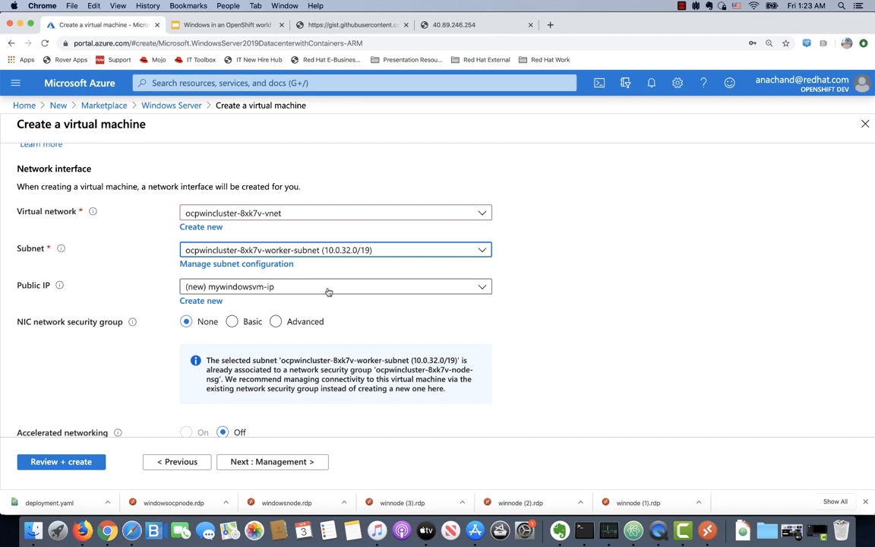
# Place the VM behind the ocpwincluster-8xk7v Azure load balancer and continue to Management
pyautogui.scroll(-3)
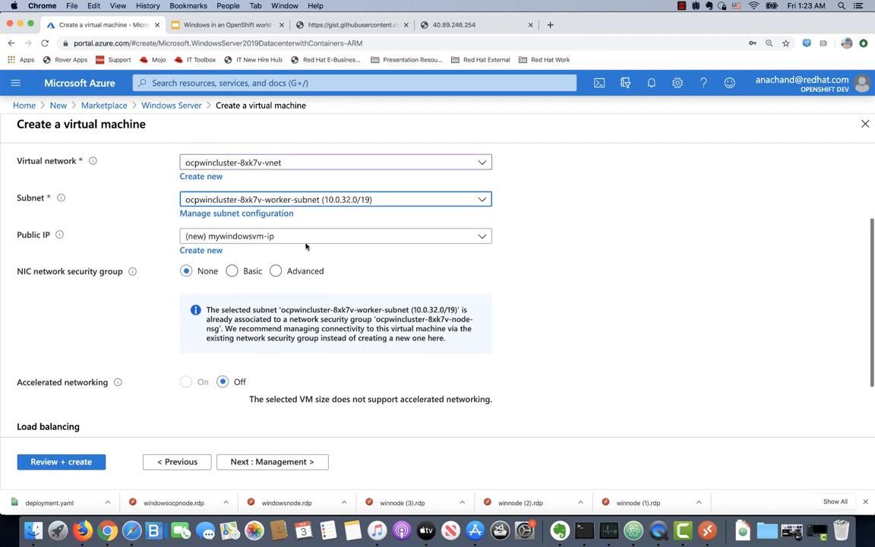
pyautogui.moveTo(74, 285)
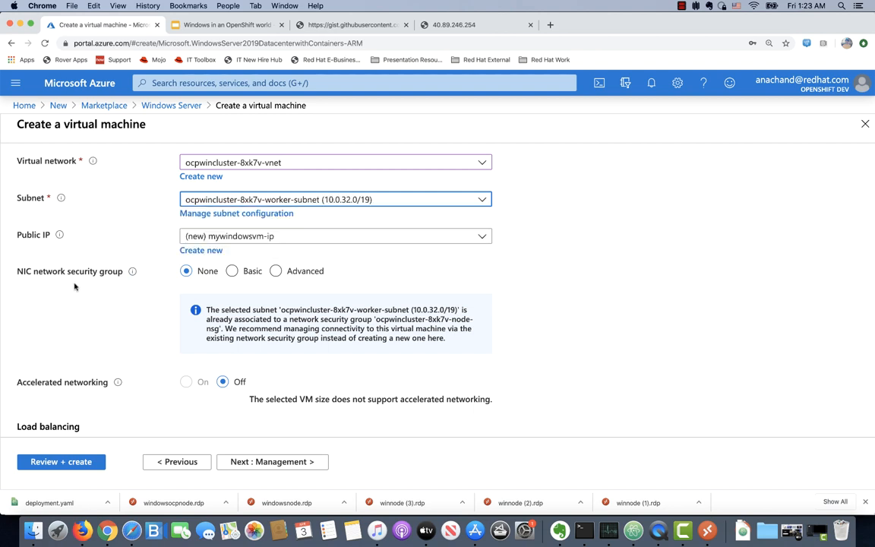
pyautogui.moveTo(88, 288)
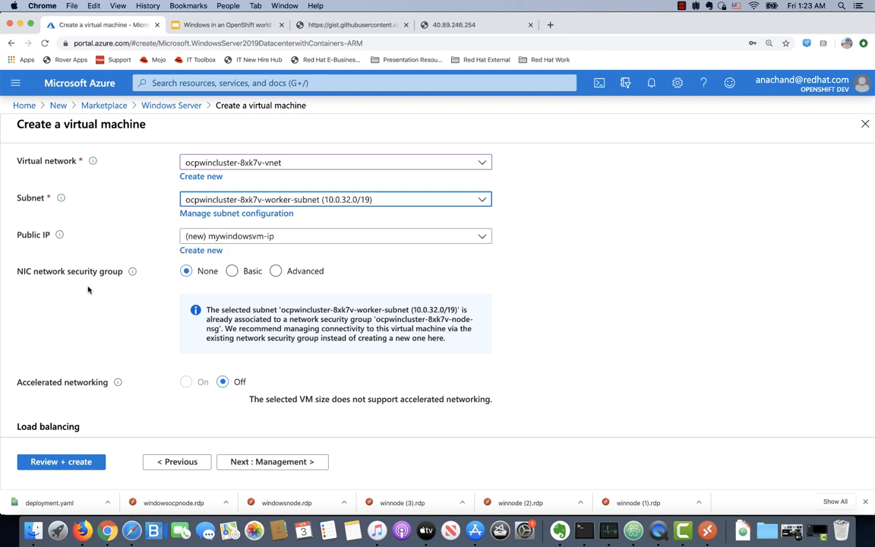
pyautogui.scroll(-3)
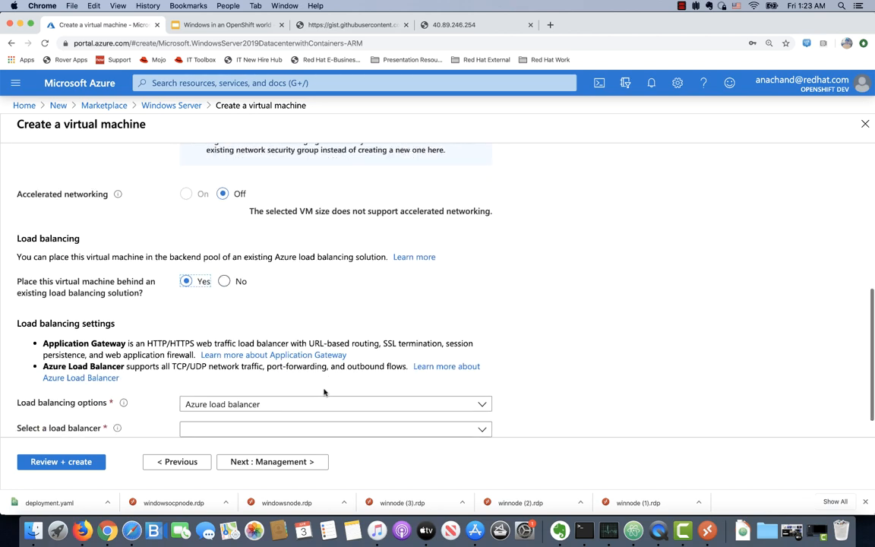
pyautogui.scroll(-3)
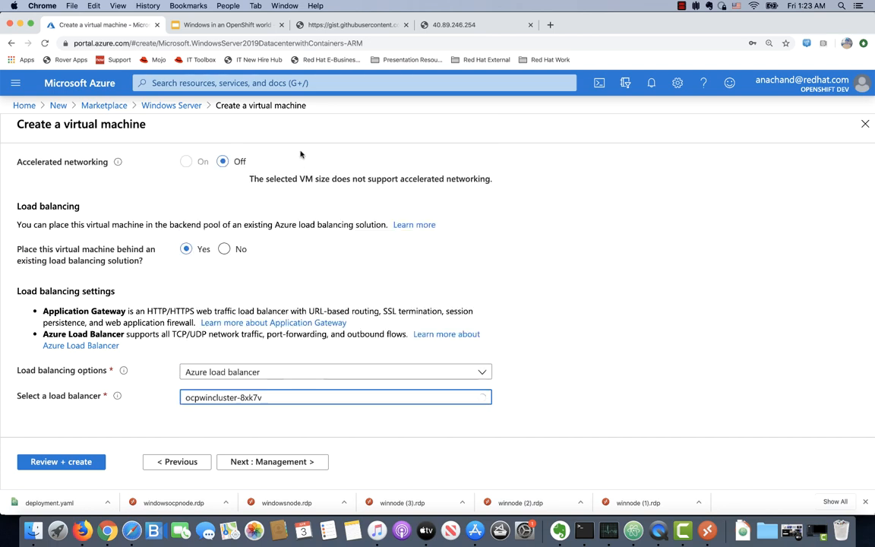
pyautogui.click(272, 462)
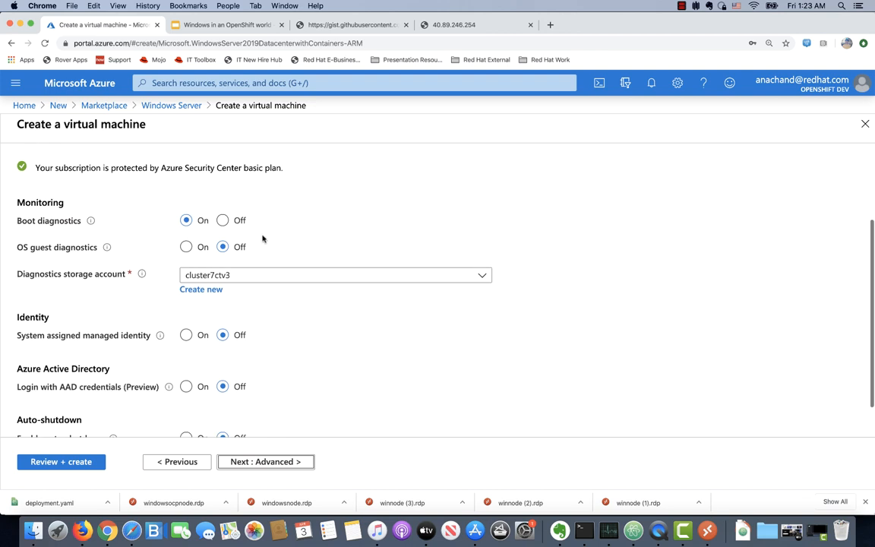
# Turn Boot diagnostics off and continue through Advanced to the Tags step
pyautogui.click(222, 221)
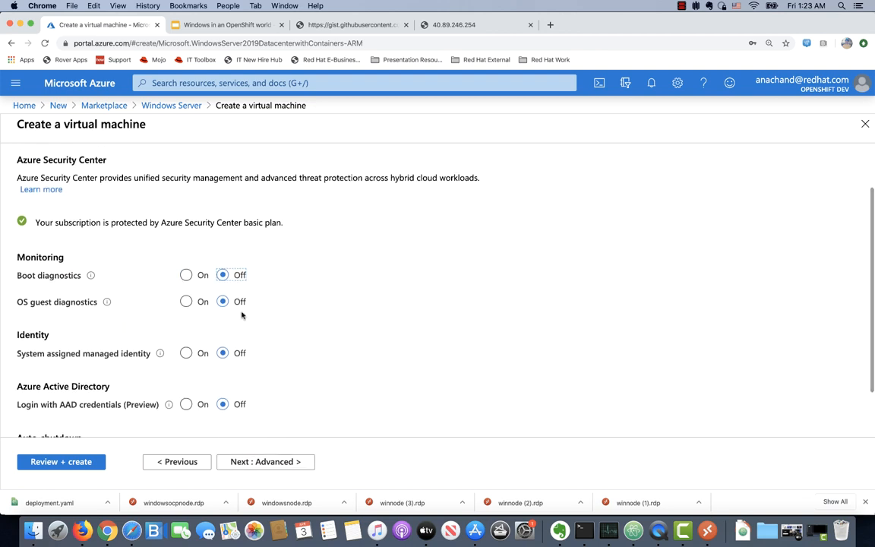
pyautogui.click(264, 462)
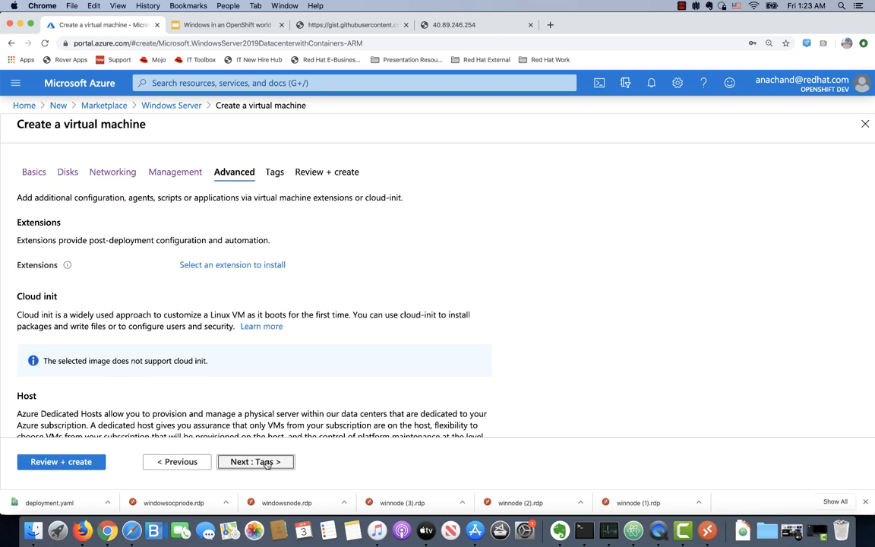
pyautogui.click(255, 462)
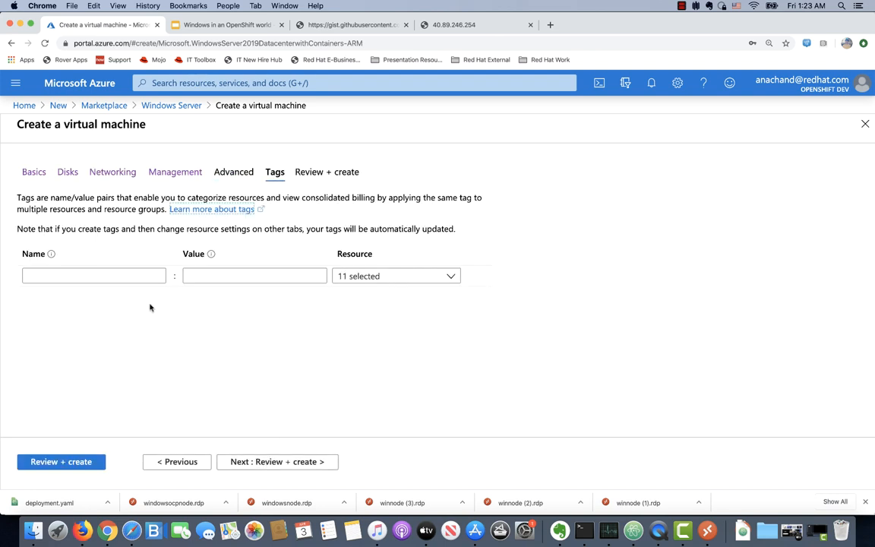
# Add tag kubernetes.io-cluster-ocpwincluster-8xk7v = owned to mark the VM as cluster-owned
pyautogui.write('ocp')
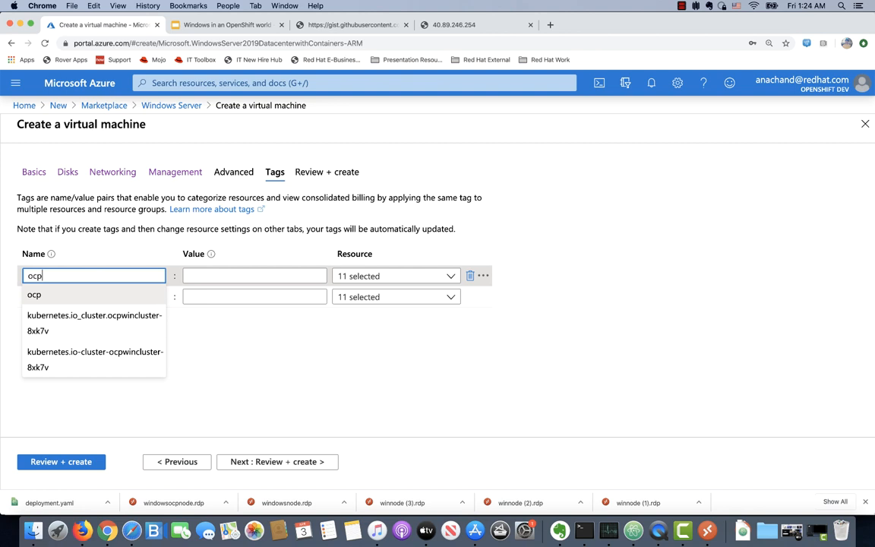
pyautogui.click(94, 358)
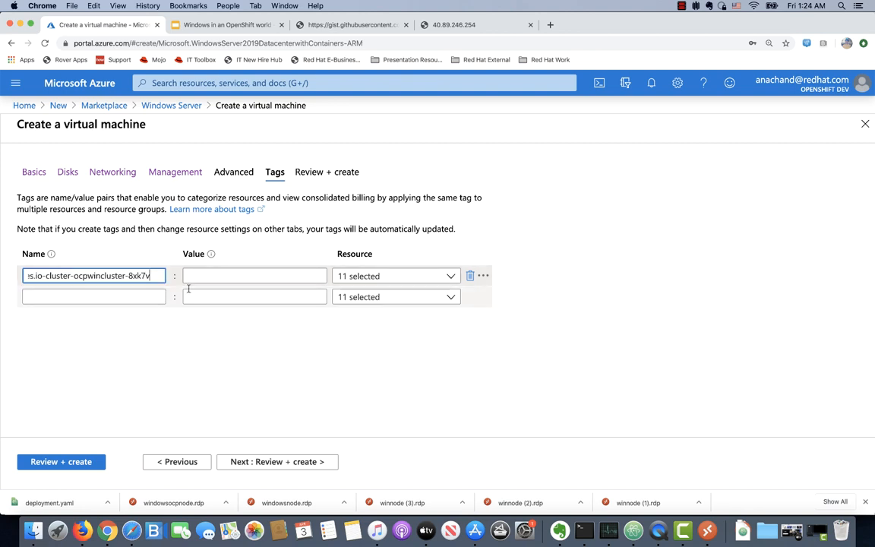
pyautogui.write('owned')
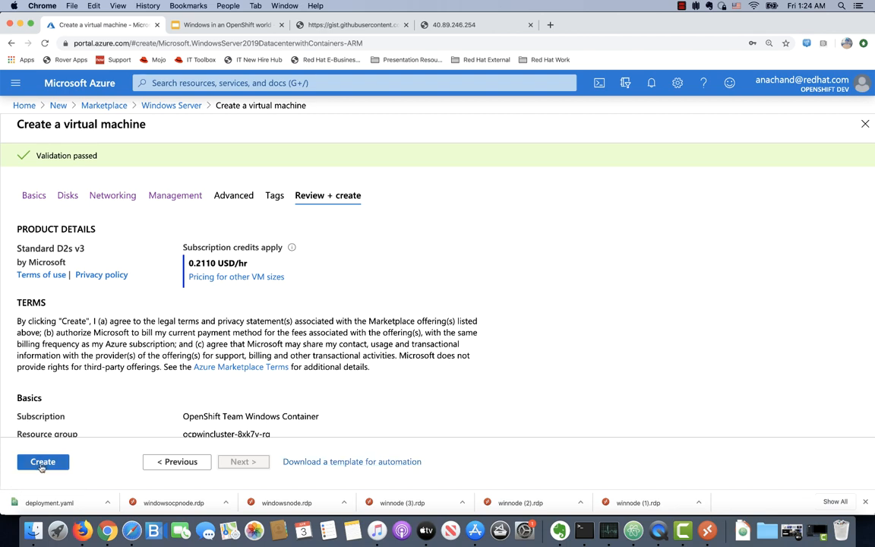
pyautogui.moveTo(112, 195)
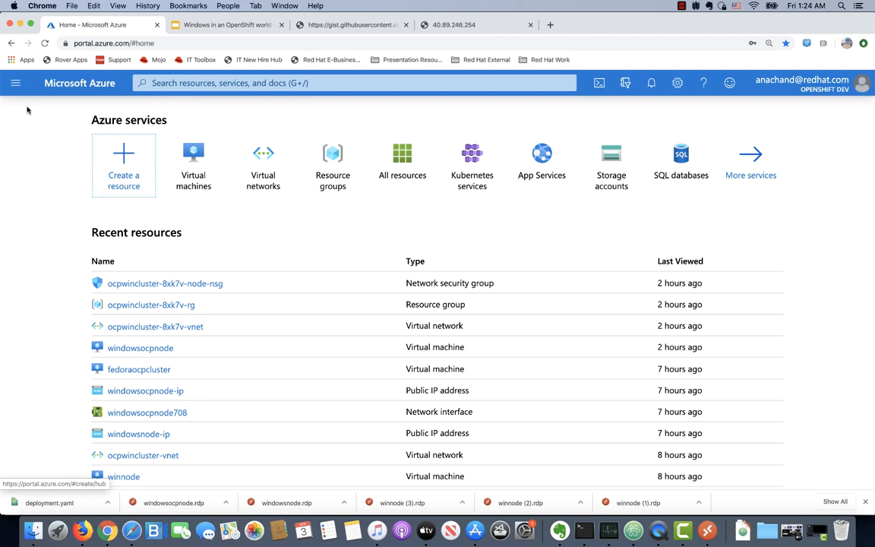
# View the windowsocpnode VM overview and its ocpwincluster-8xk7v-vnet virtual network
pyautogui.click(140, 346)
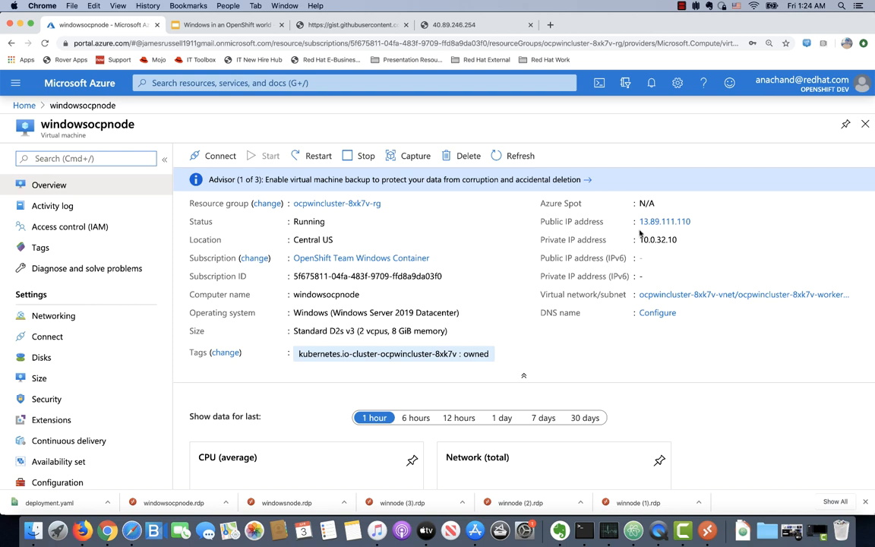
pyautogui.moveTo(665, 221)
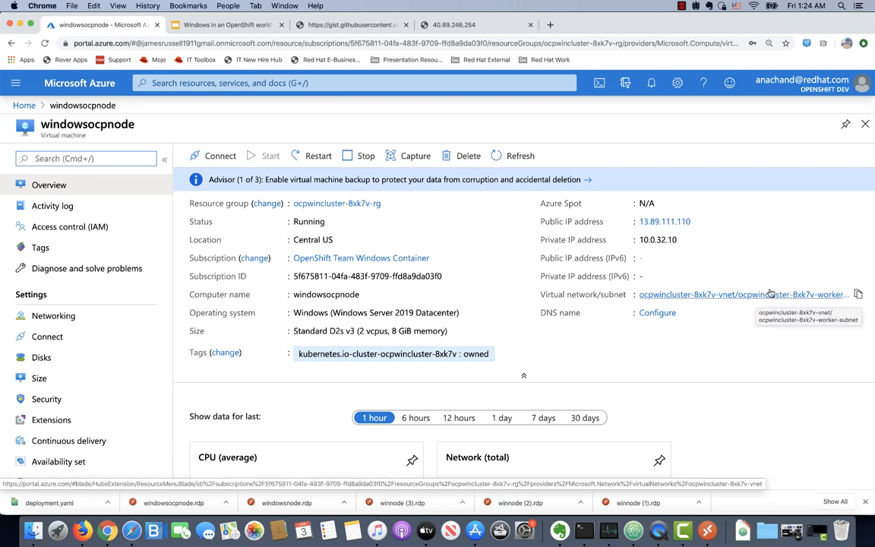
pyautogui.click(742, 295)
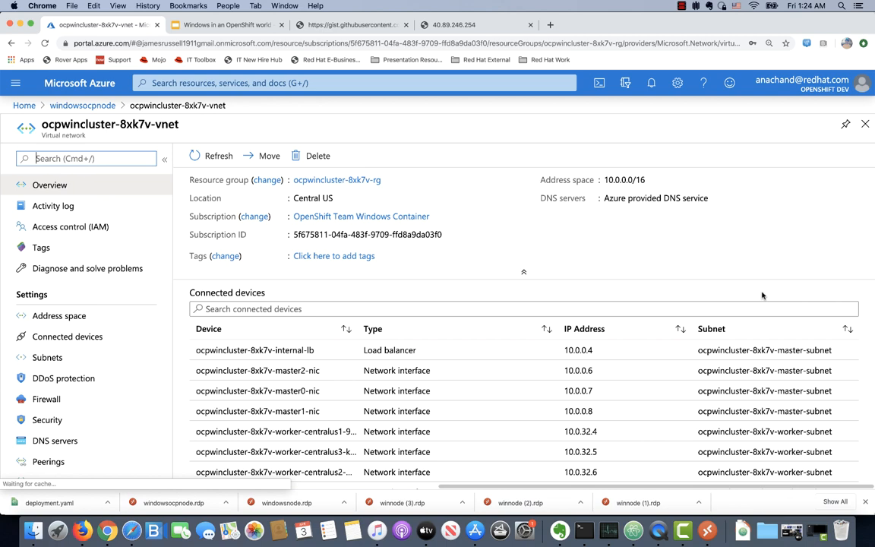
# In resource group ocpwincluster-8xk7v-rg grouped by type, locate the ocpwincluster-8xk7v-node-nsg security group
pyautogui.click(336, 179)
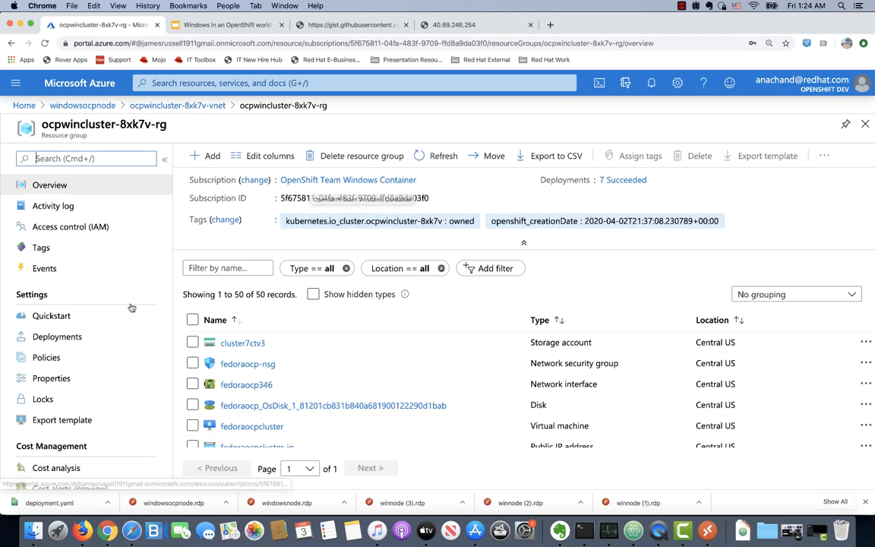
pyautogui.click(795, 294)
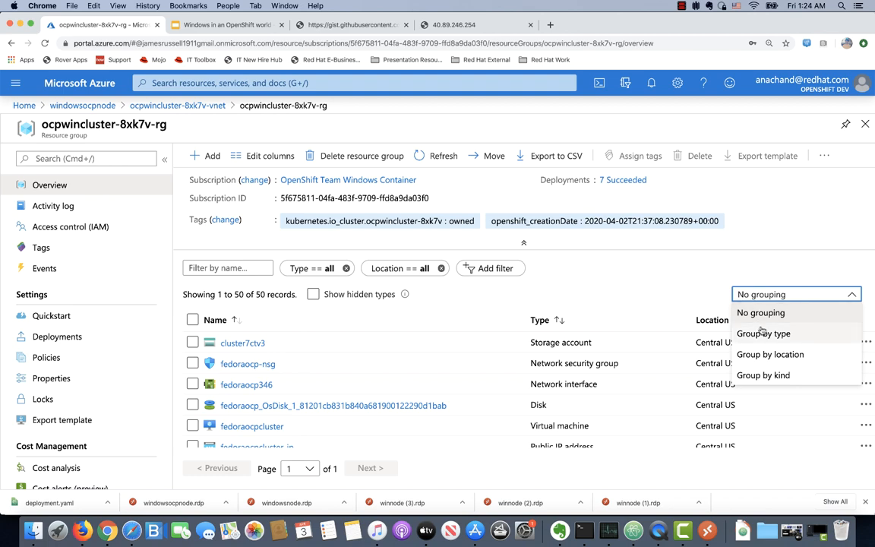
pyautogui.click(763, 333)
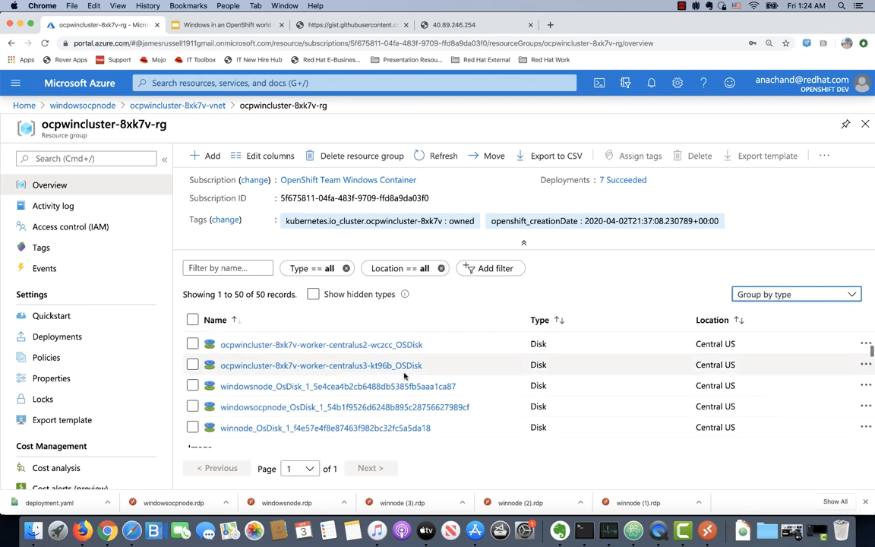
pyautogui.scroll(-3)
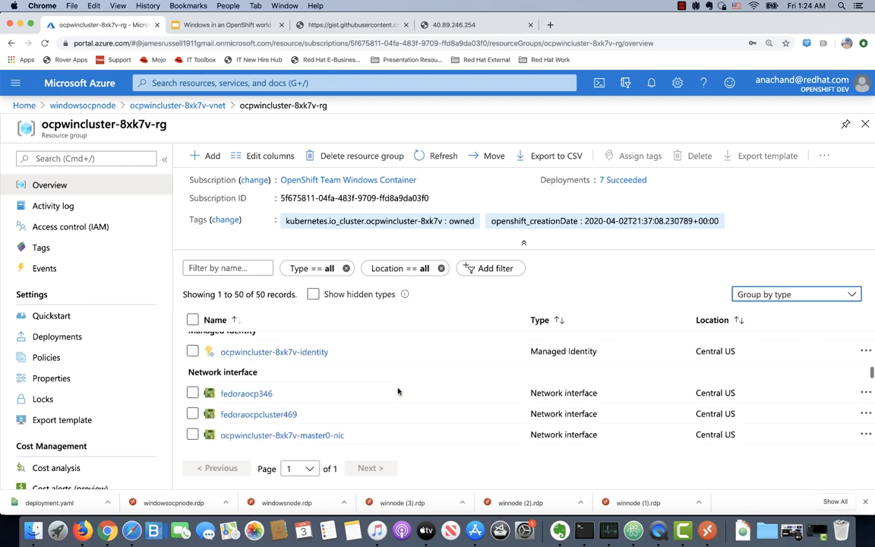
pyautogui.scroll(-3)
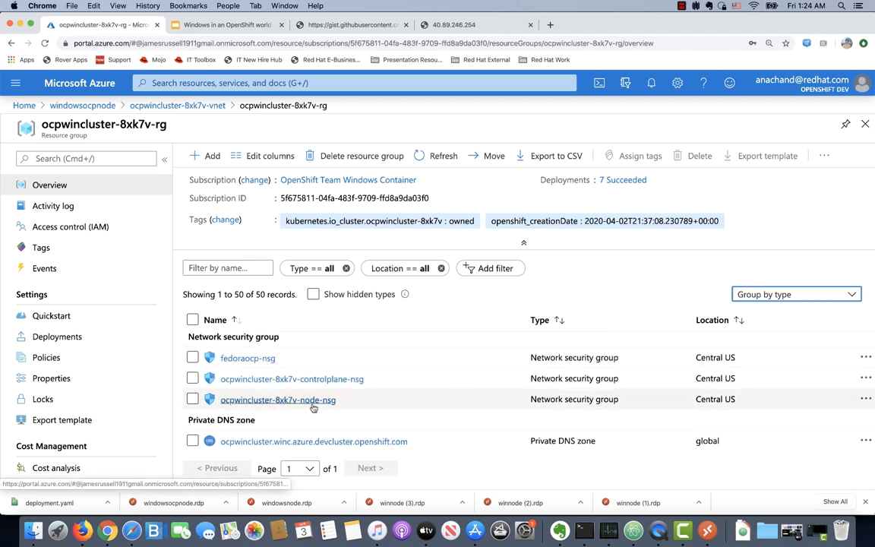
pyautogui.click(278, 400)
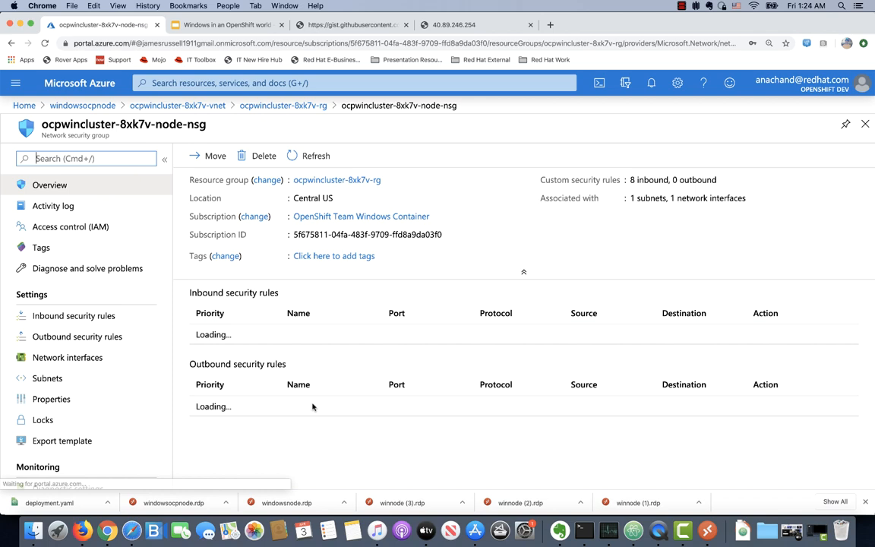
# View the node security group's inbound rules, including RDP 3389 and WinRM 5986
pyautogui.click(73, 315)
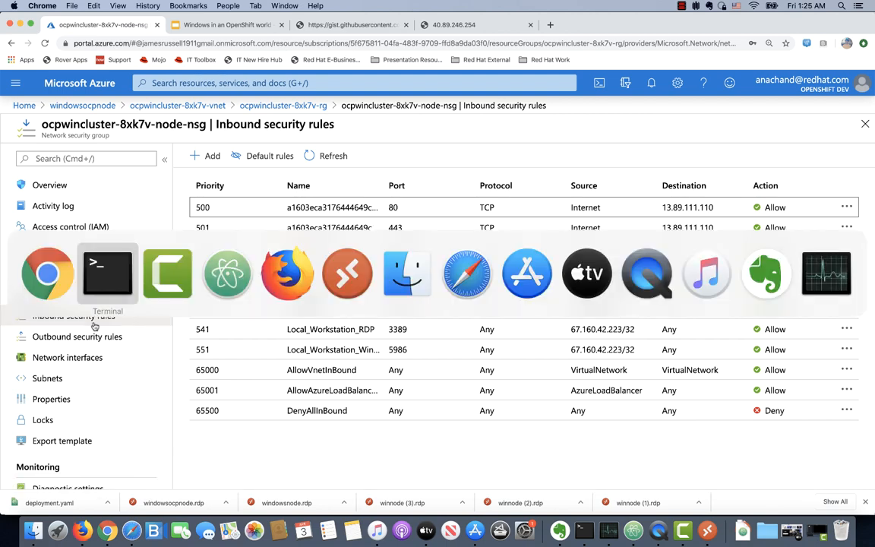
# Switch to Terminal and start the windows-machine-config-bootstrapper ansible-playbook against the hosts inventory
pyautogui.click(108, 274)
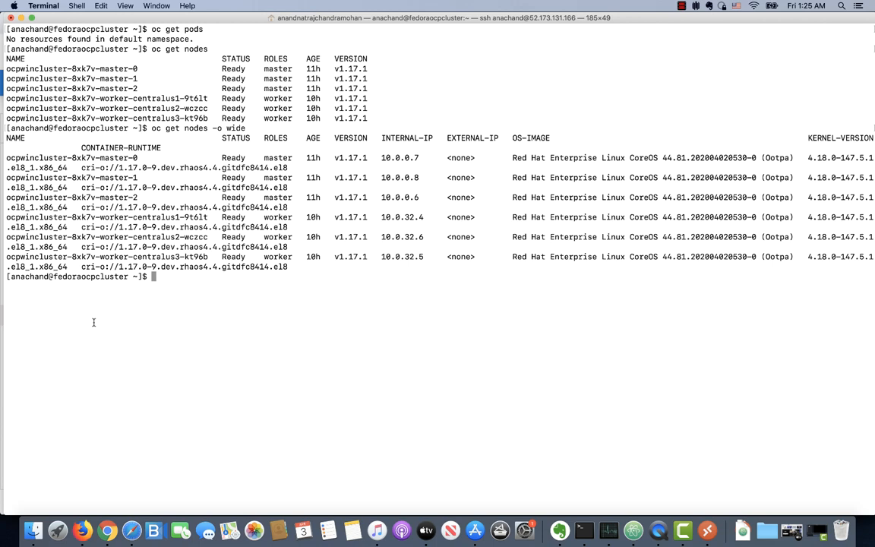
pyautogui.moveTo(668, 507)
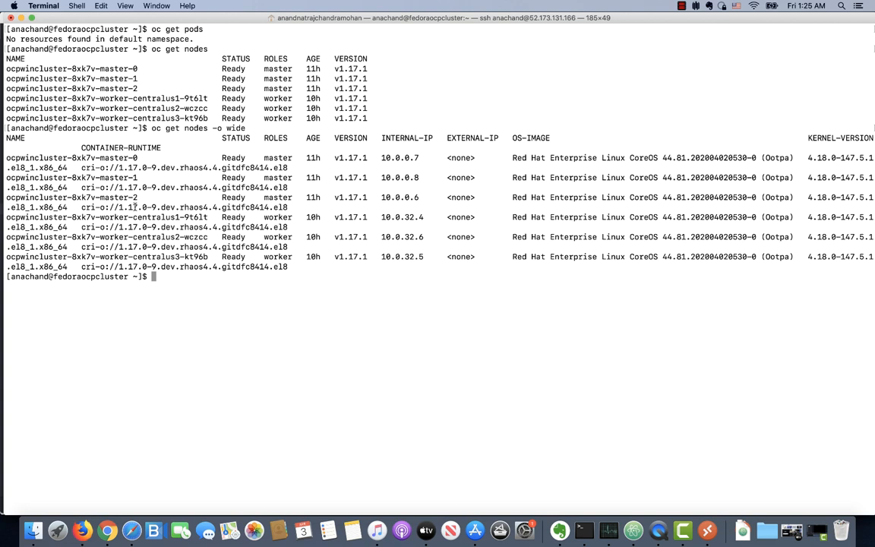
pyautogui.write('ansible-playbook -i hosts windows-machine-config-bootstrapper/tools/ansible/tasks/wsu/main.yaml -v')
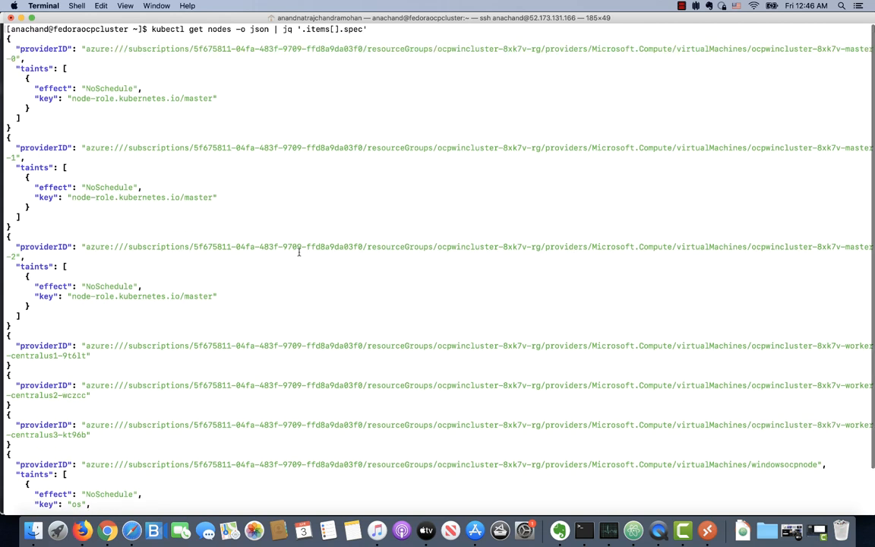
pyautogui.moveTo(170, 149)
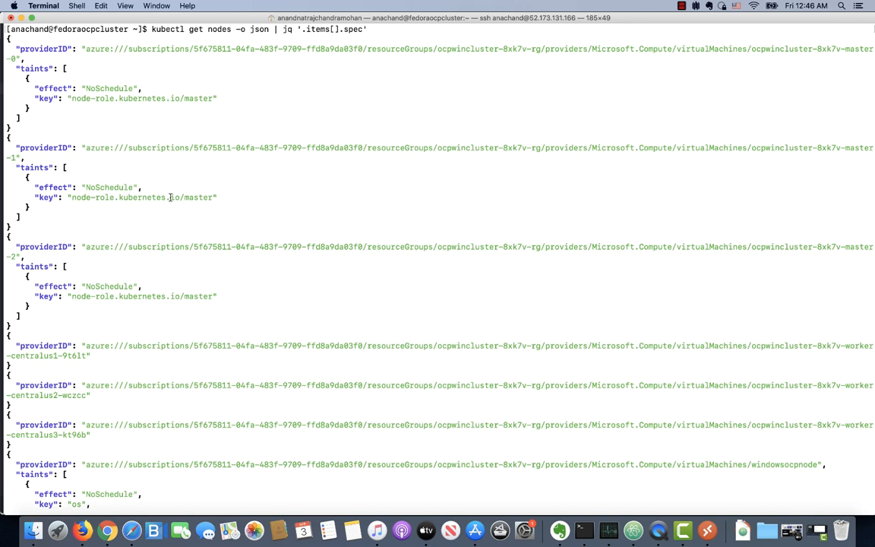
pyautogui.moveTo(149, 280)
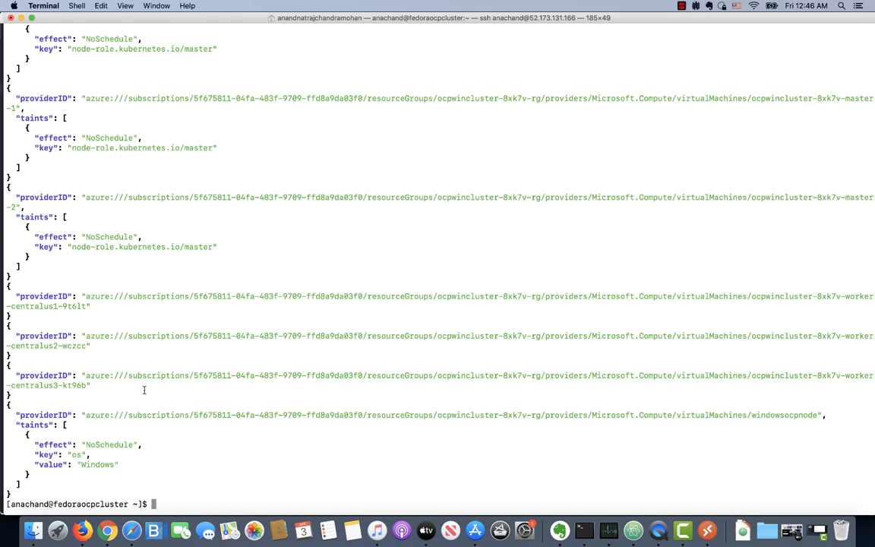
pyautogui.moveTo(43, 453)
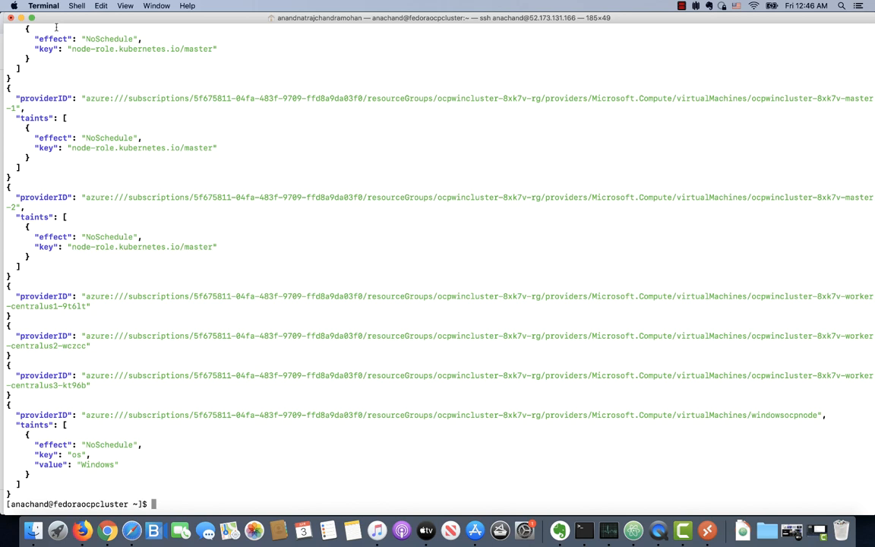
# Begin the oc create command for the WinWebServer manifest after reviewing node specs
pyautogui.write('oc c')
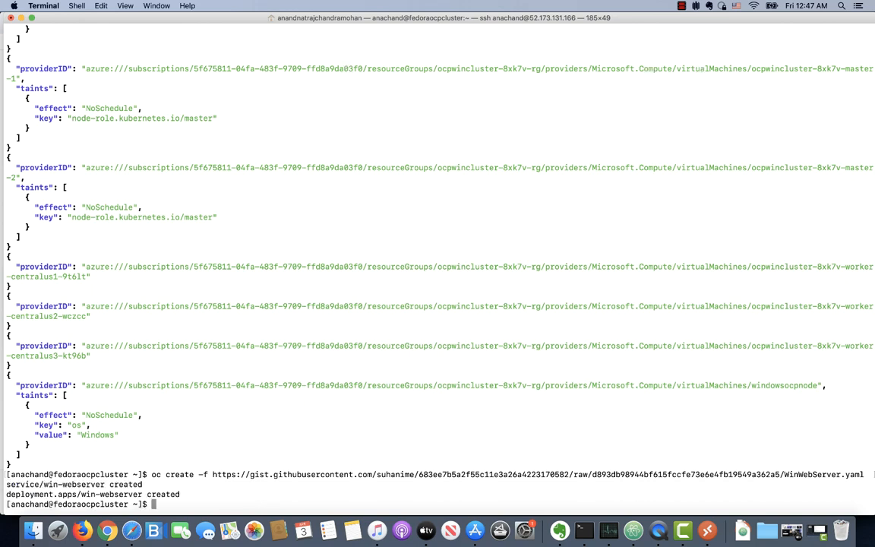
# Create win-webserver from the WinWebServer.yaml gist, check nodes Ready, and start querying pods
pyautogui.write('oc get nodes')
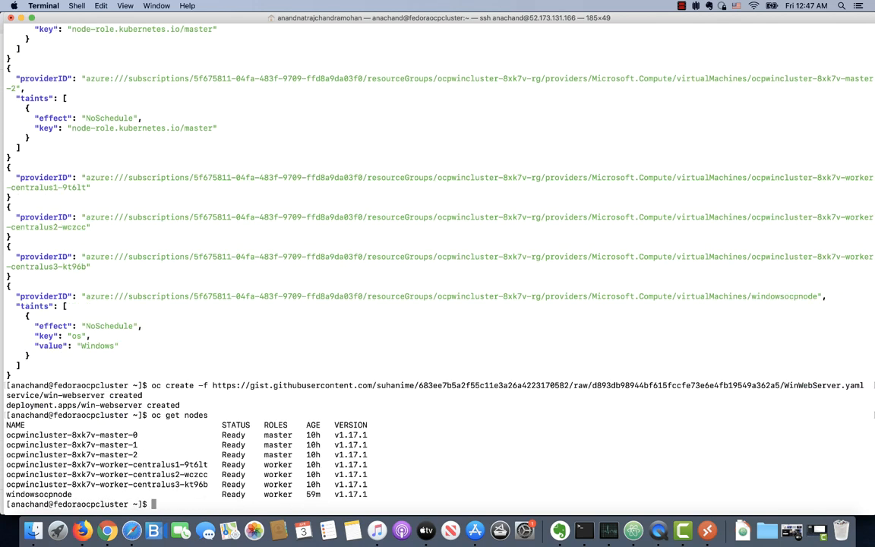
pyautogui.write('oc get pods')
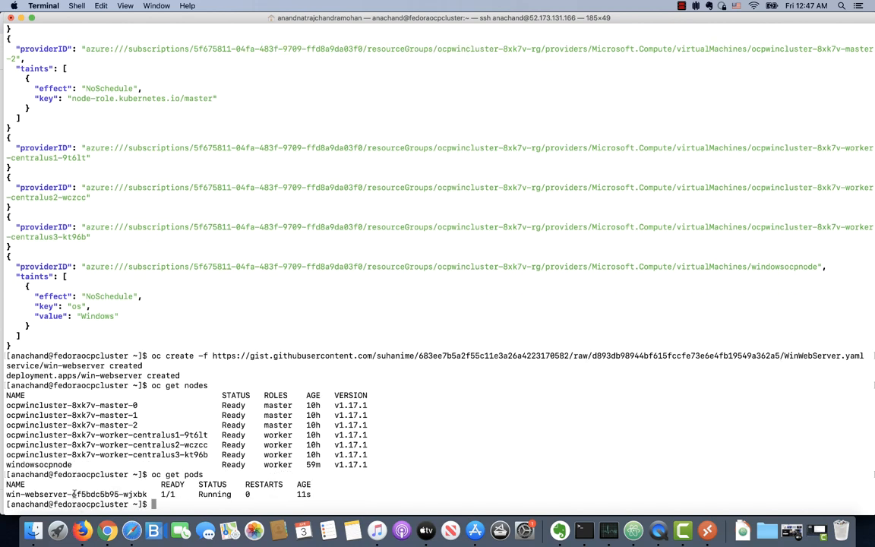
# Describe pod win-webserver-6f5bdc5b95-wjxbk to confirm it runs on windowsocpnode, then start a services query
pyautogui.write('oc describe pod')
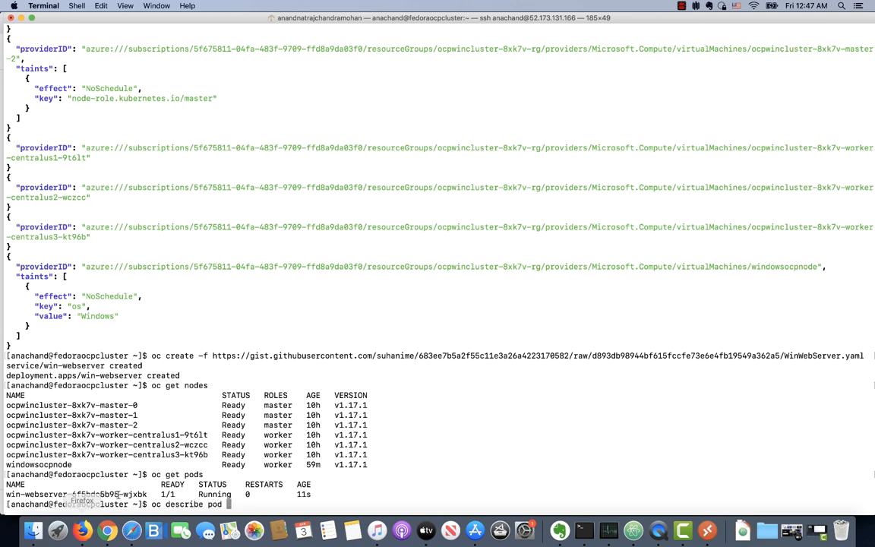
pyautogui.moveTo(41, 494); pyautogui.dragTo(146, 494)
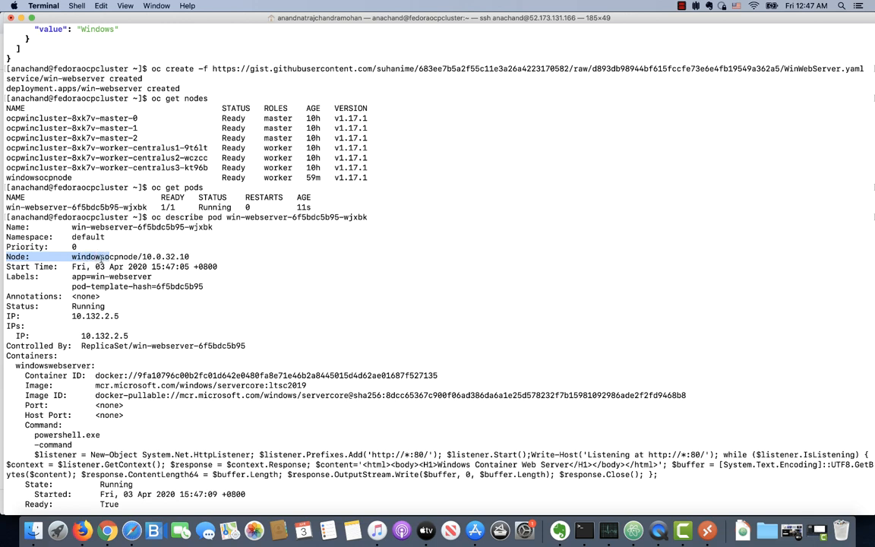
pyautogui.scroll(-3)
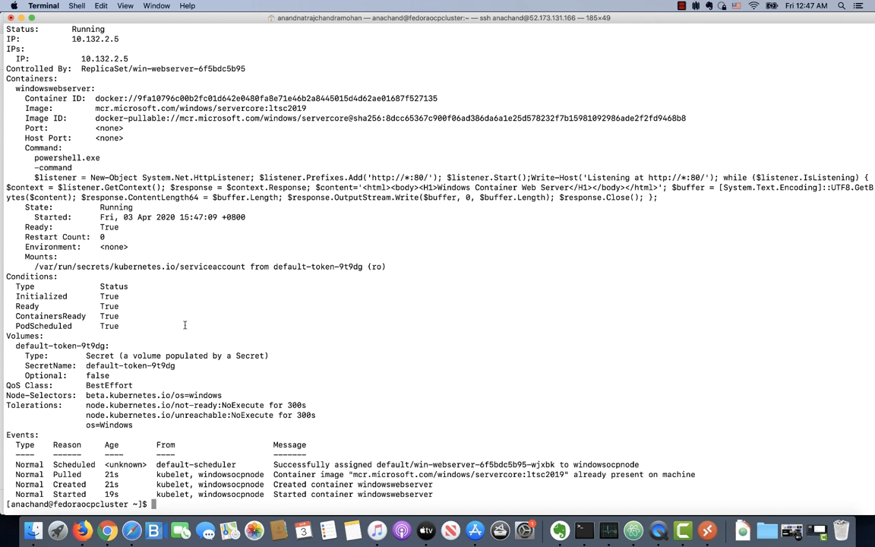
pyautogui.write('oc get services')
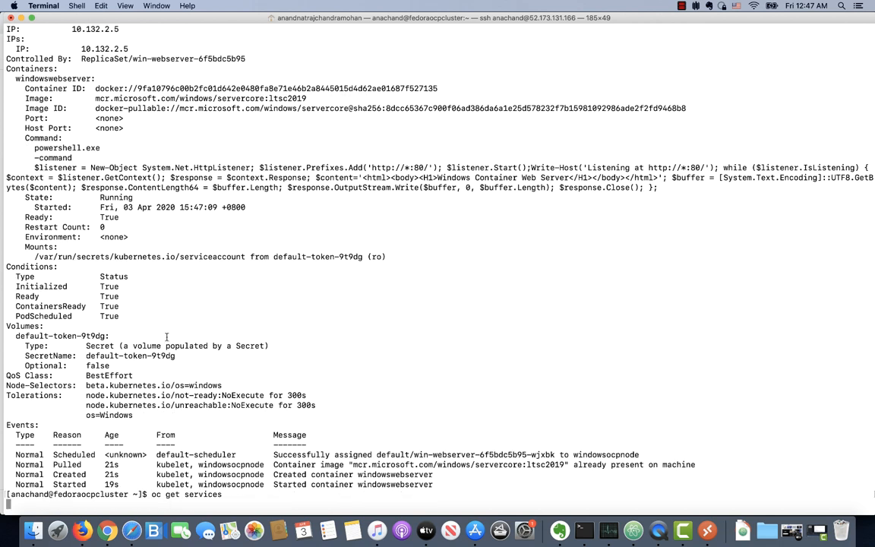
# List services showing win-webserver as LoadBalancer on 40.89.246.254:80, then list directory files
pyautogui.press('Return')
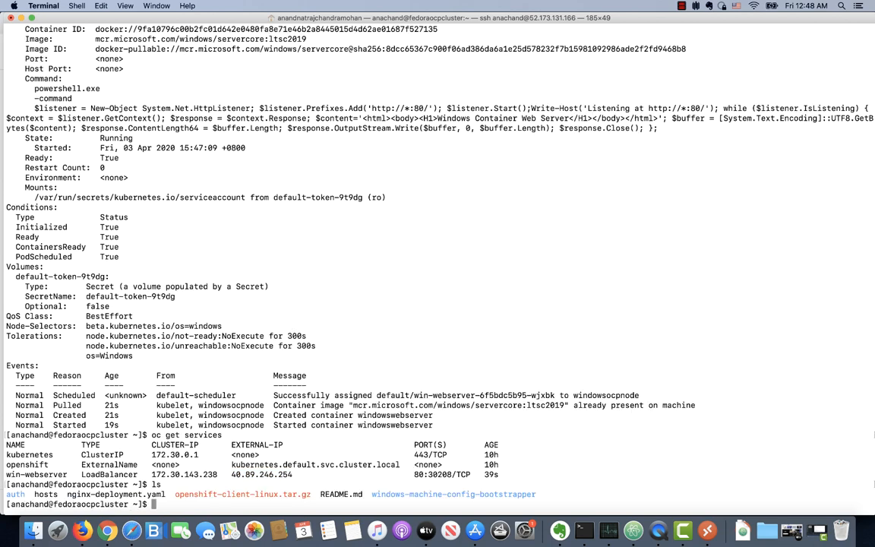
# Review nginx-deployment.yaml (one nginx 1.14.2 replica, port 80) and create the deployment with oc create -f
pyautogui.write('cat nginx-deployment.yaml')
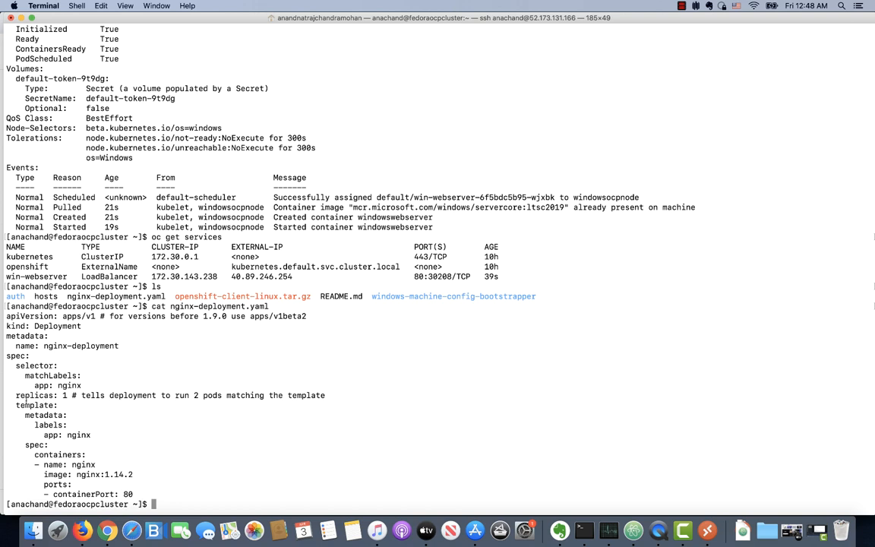
pyautogui.doubleClick(41, 395)
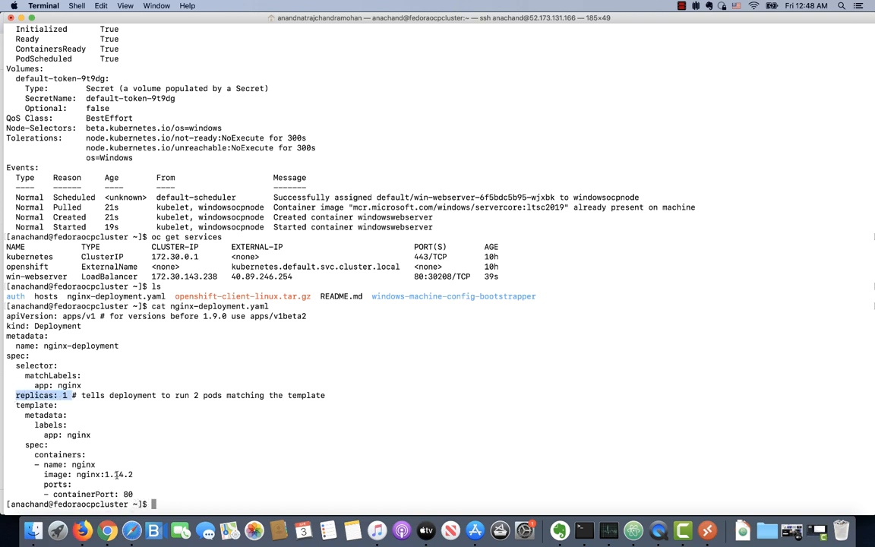
pyautogui.write('oc')
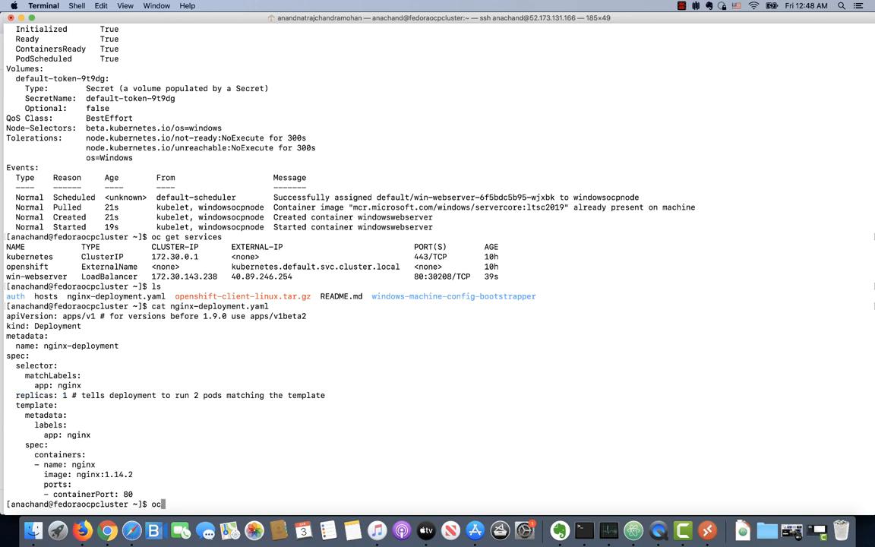
pyautogui.write('create -f nginx-deployment.yaml')
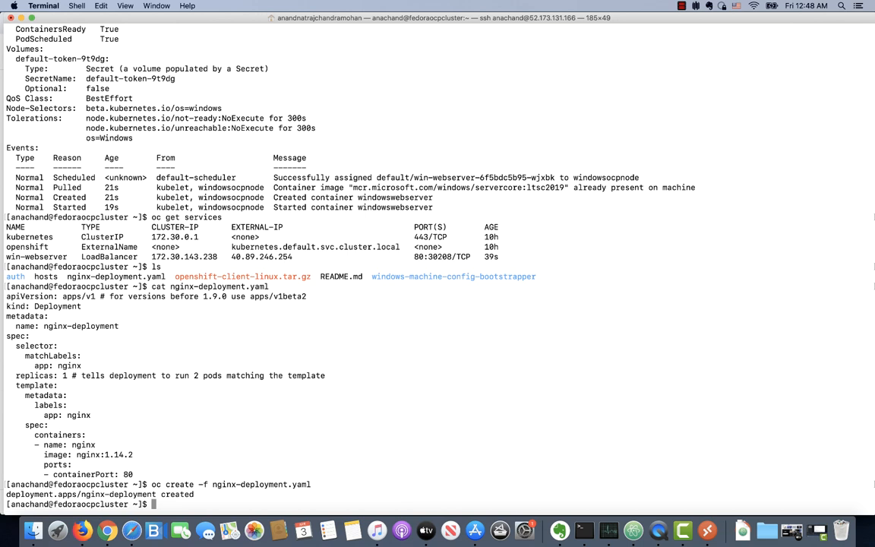
# List pods and describe nginx-deployment-574b87c764-24dcp, showing it on a Linux worker at 10.128.2.15
pyautogui.write('oc get pods')
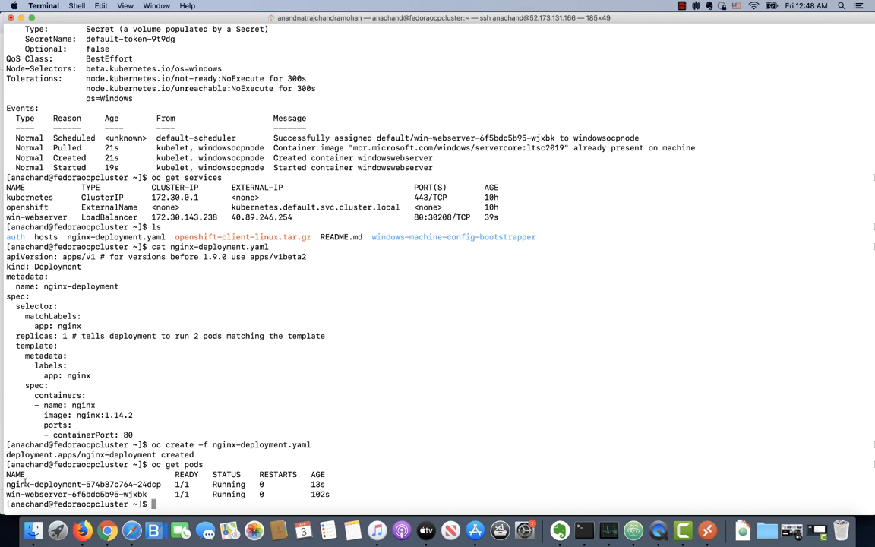
pyautogui.write('opc describe')
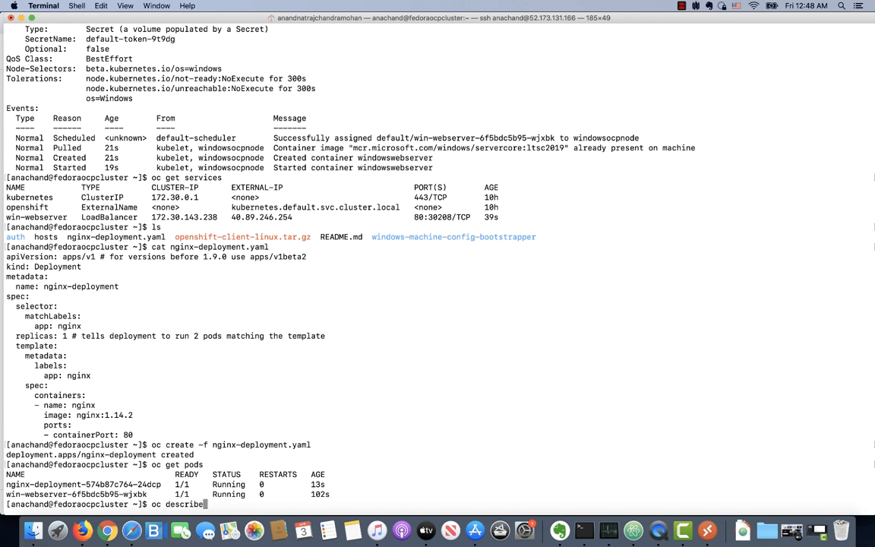
pyautogui.write('pod')
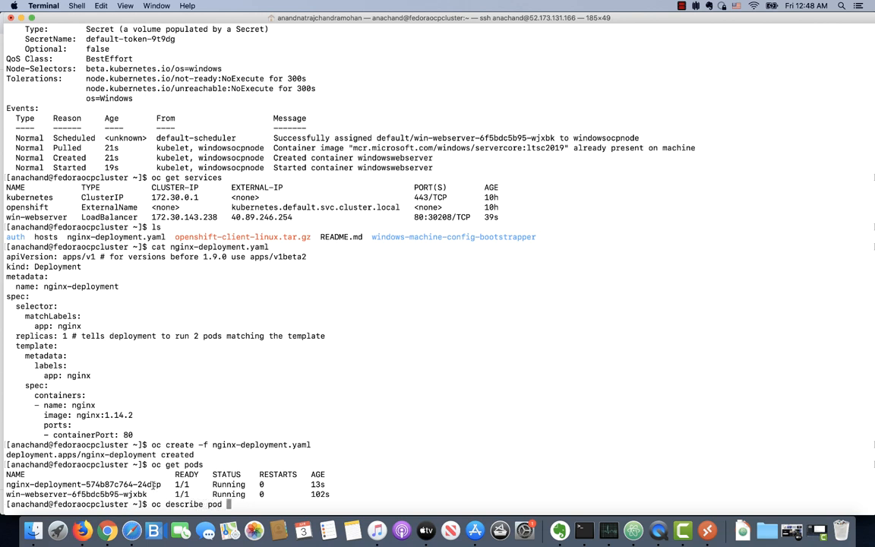
pyautogui.doubleClick(76, 483)
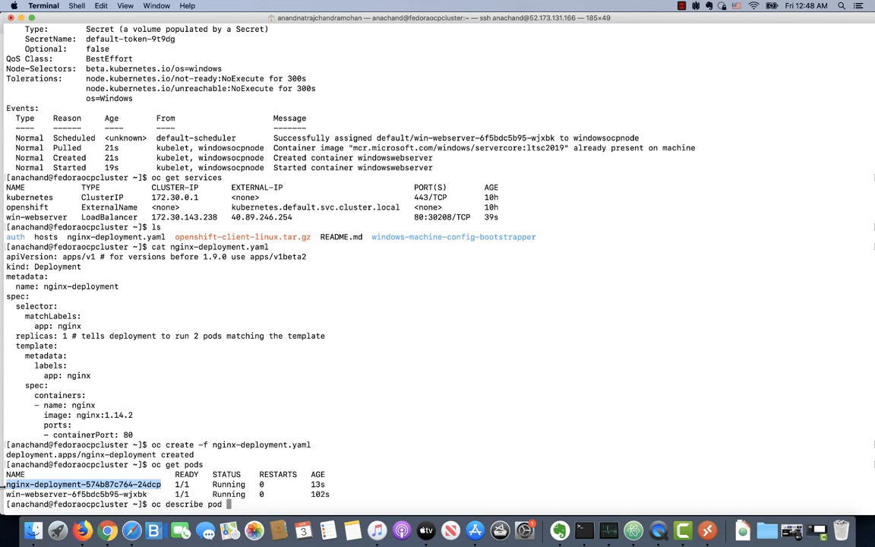
pyautogui.write('nginx-deployment-574b87c764-24dcp')
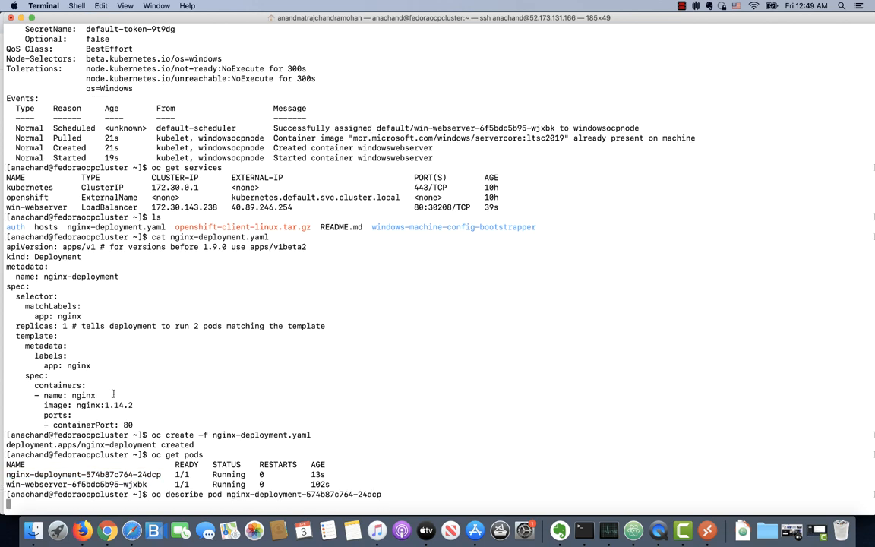
pyautogui.press('Return')
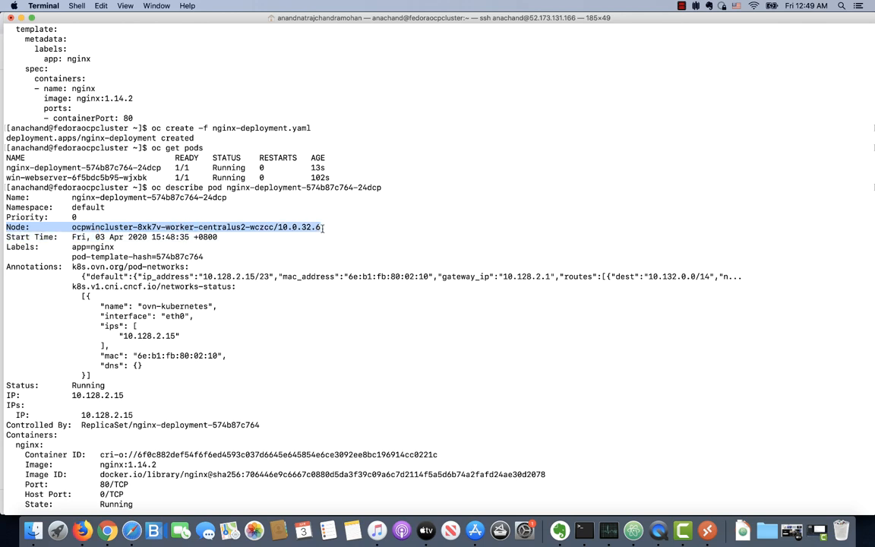
# Run kubectl expose deployment nginx-deployment --type=LoadBalancer --name my-nginx, correcting the invalid '--name =' attempt
pyautogui.scroll(-3)
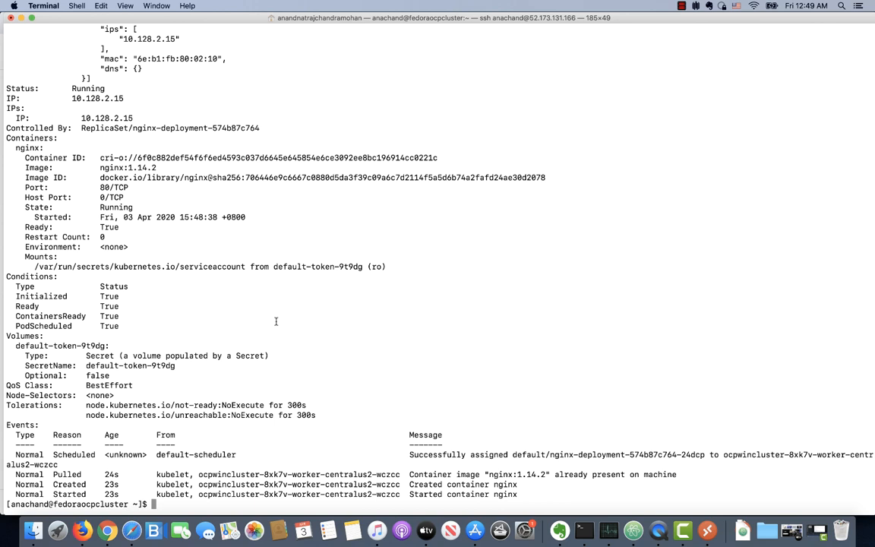
pyautogui.write('kubectl expose d')
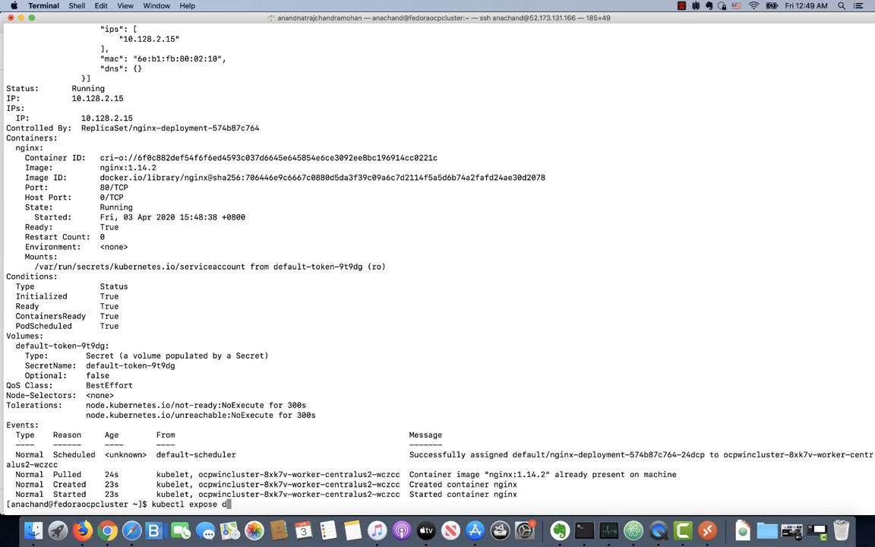
pyautogui.write('eployment')
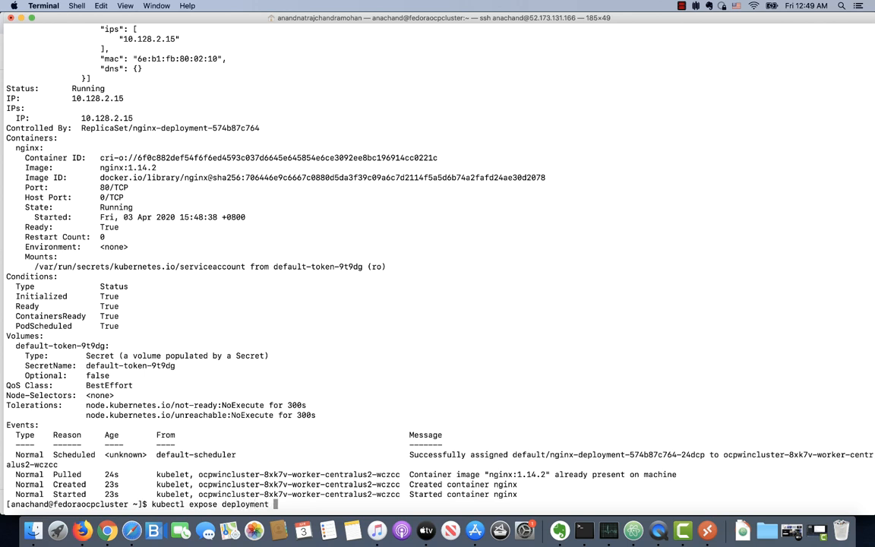
pyautogui.write('nginx')
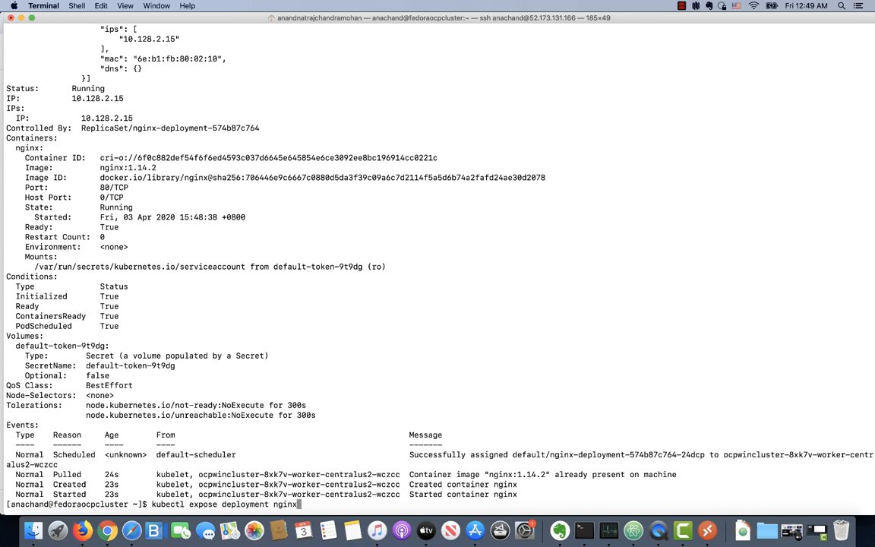
pyautogui.write('-deployment --type=LoadBalann')
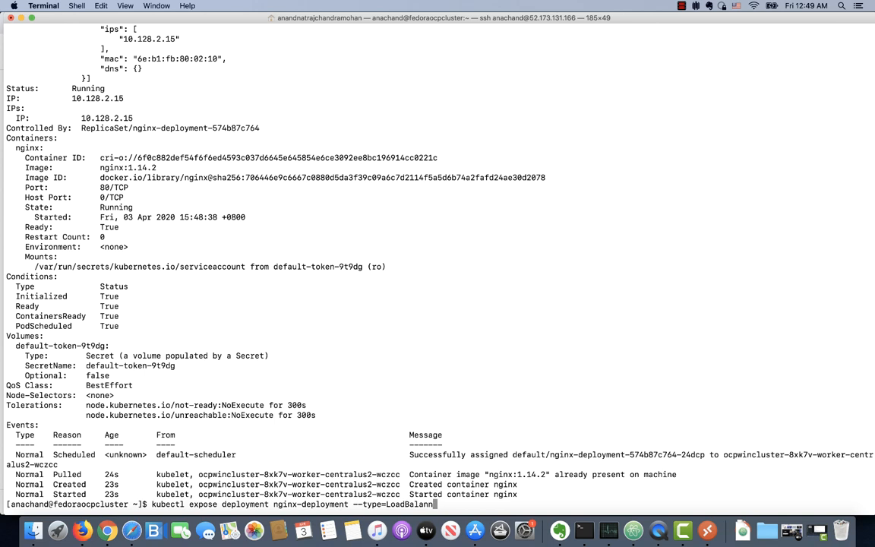
pyautogui.write('cer')
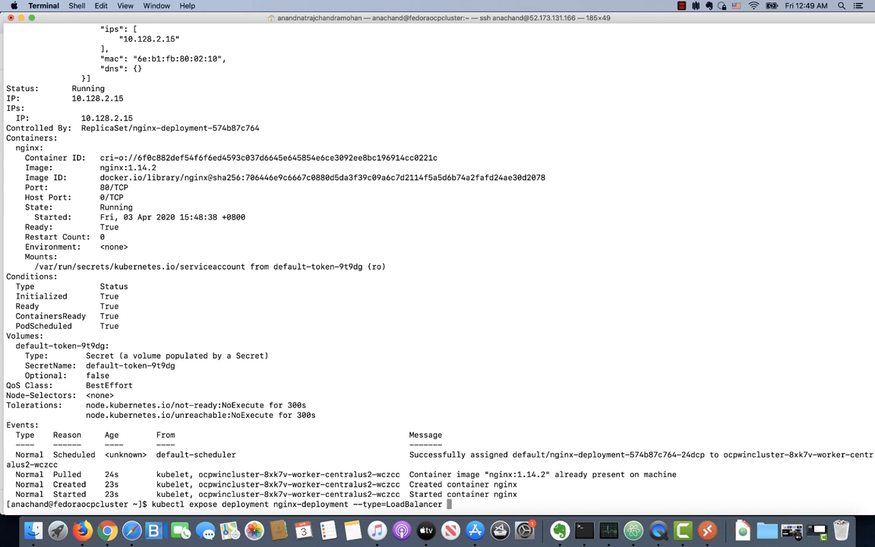
pyautogui.write('--name')
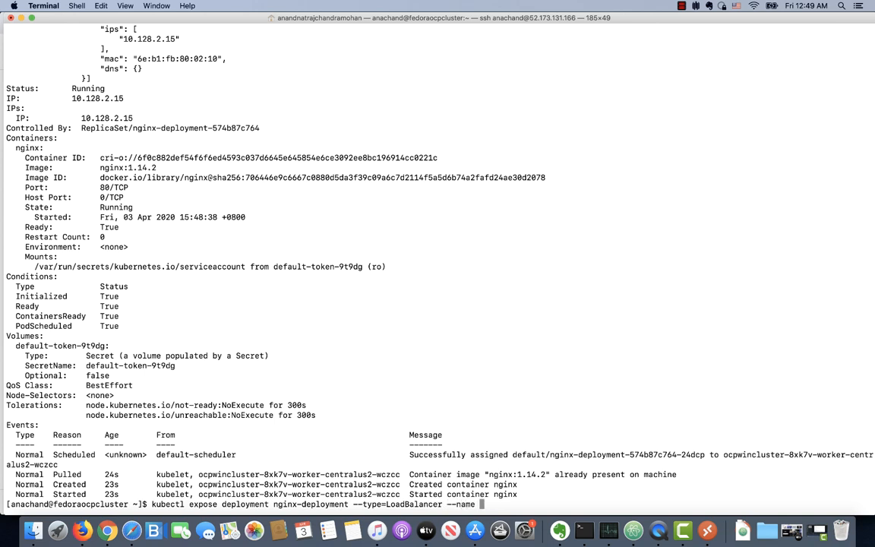
pyautogui.write('=')
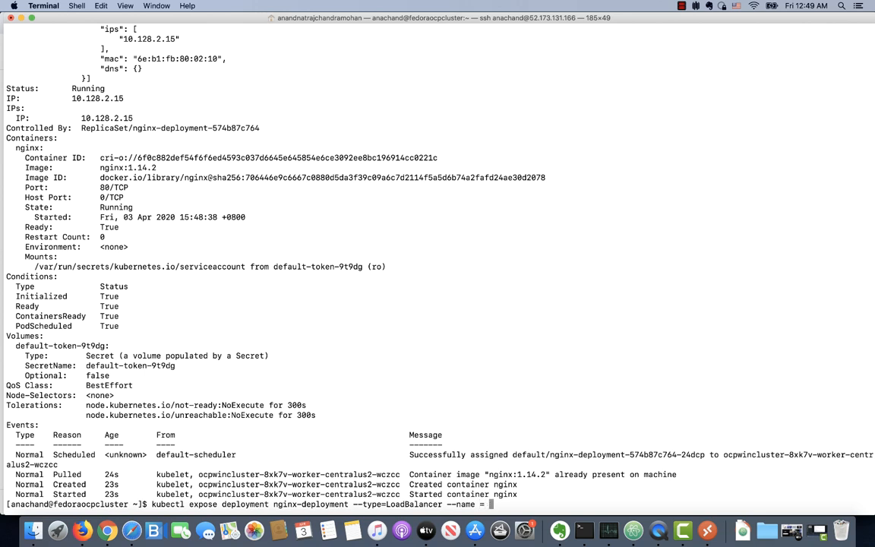
pyautogui.write('my-nginx')
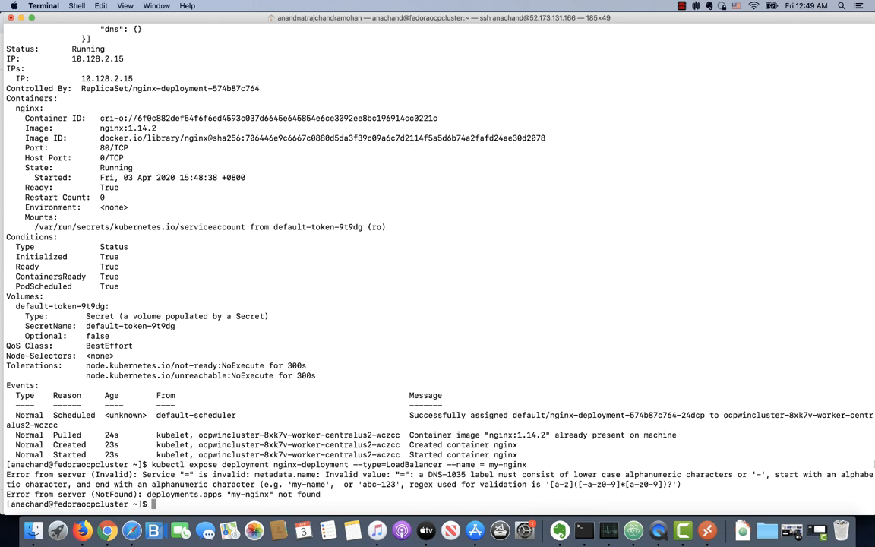
pyautogui.write('kubectl expose deployment nginx-deployment --type=LoadBalancer --name = my-nginx')
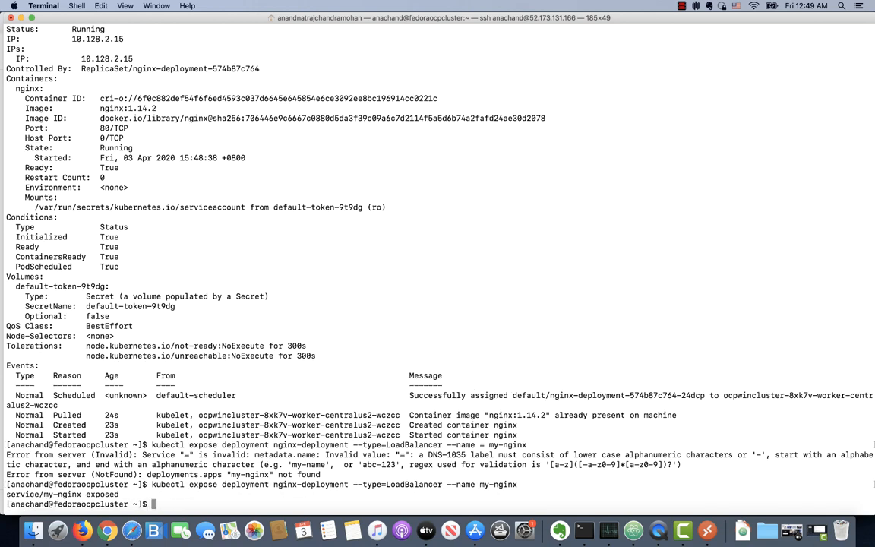
# Poll oc get services until my-nginx shows external IP 13.89.109.99 and copy it for the browser
pyautogui.write('oc get services')
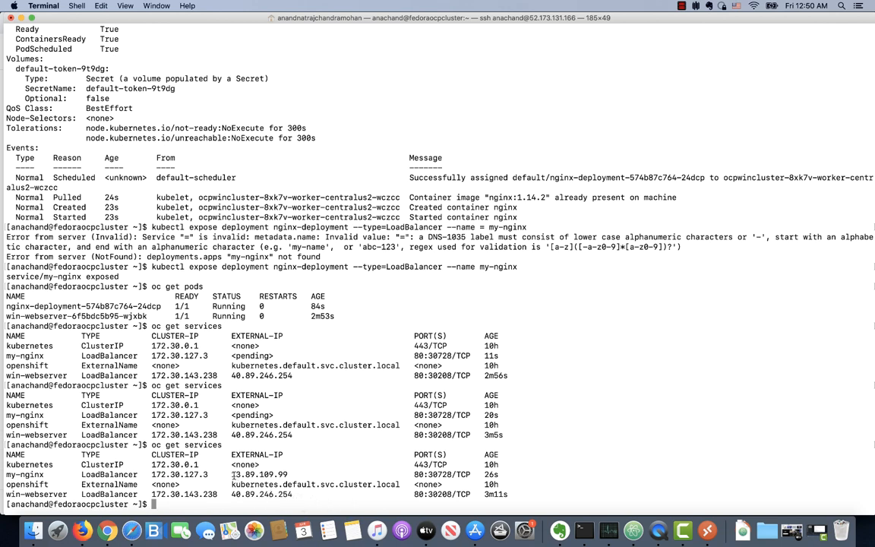
pyautogui.doubleClick(258, 474)
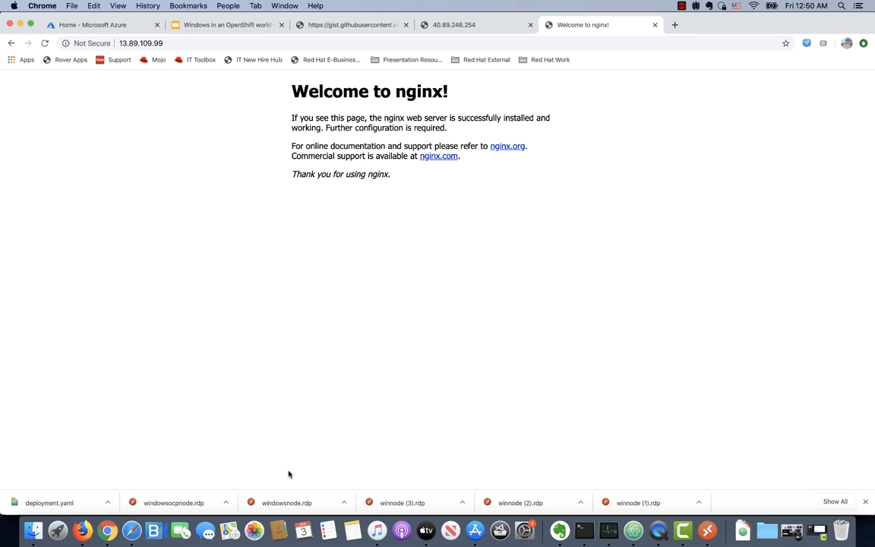
pyautogui.moveTo(289, 475)
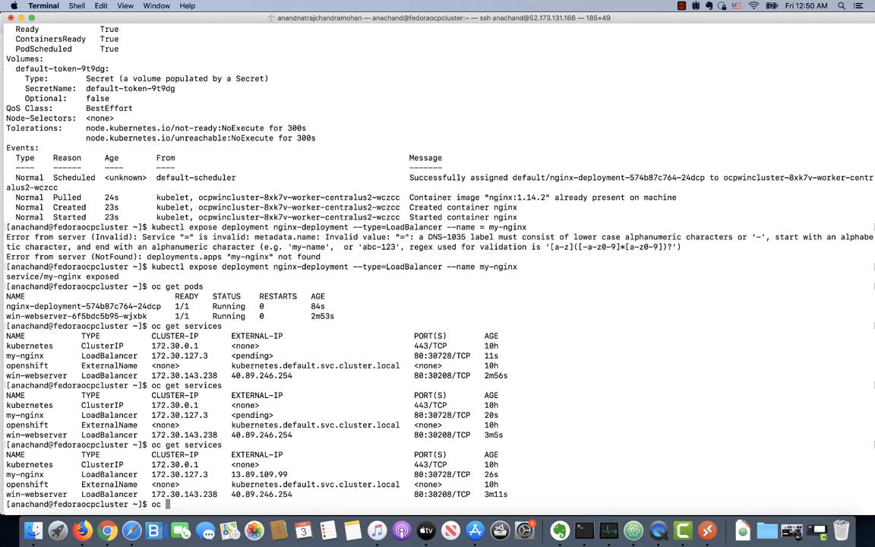
# Run oc get nodes showing all seven nodes Ready on v1.17.1, including windowsocpnode
pyautogui.write('get nods')
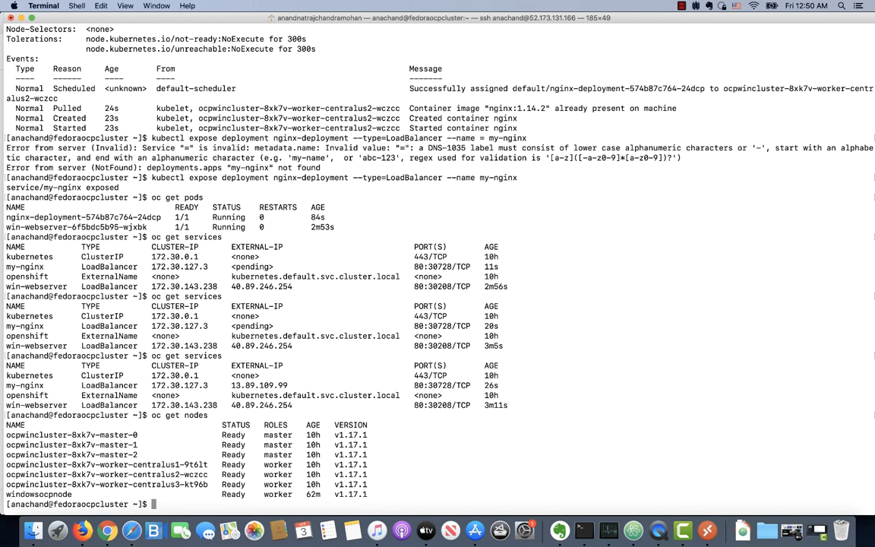
pyautogui.moveTo(35, 488)
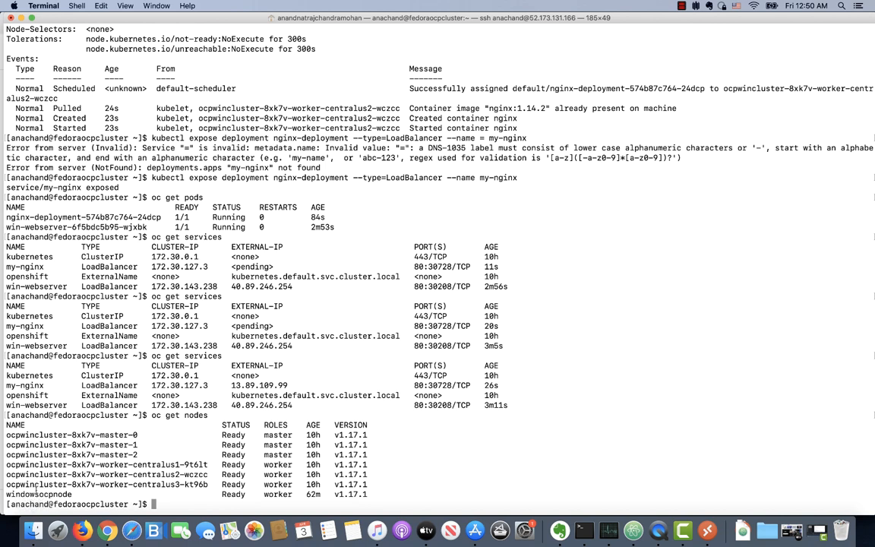